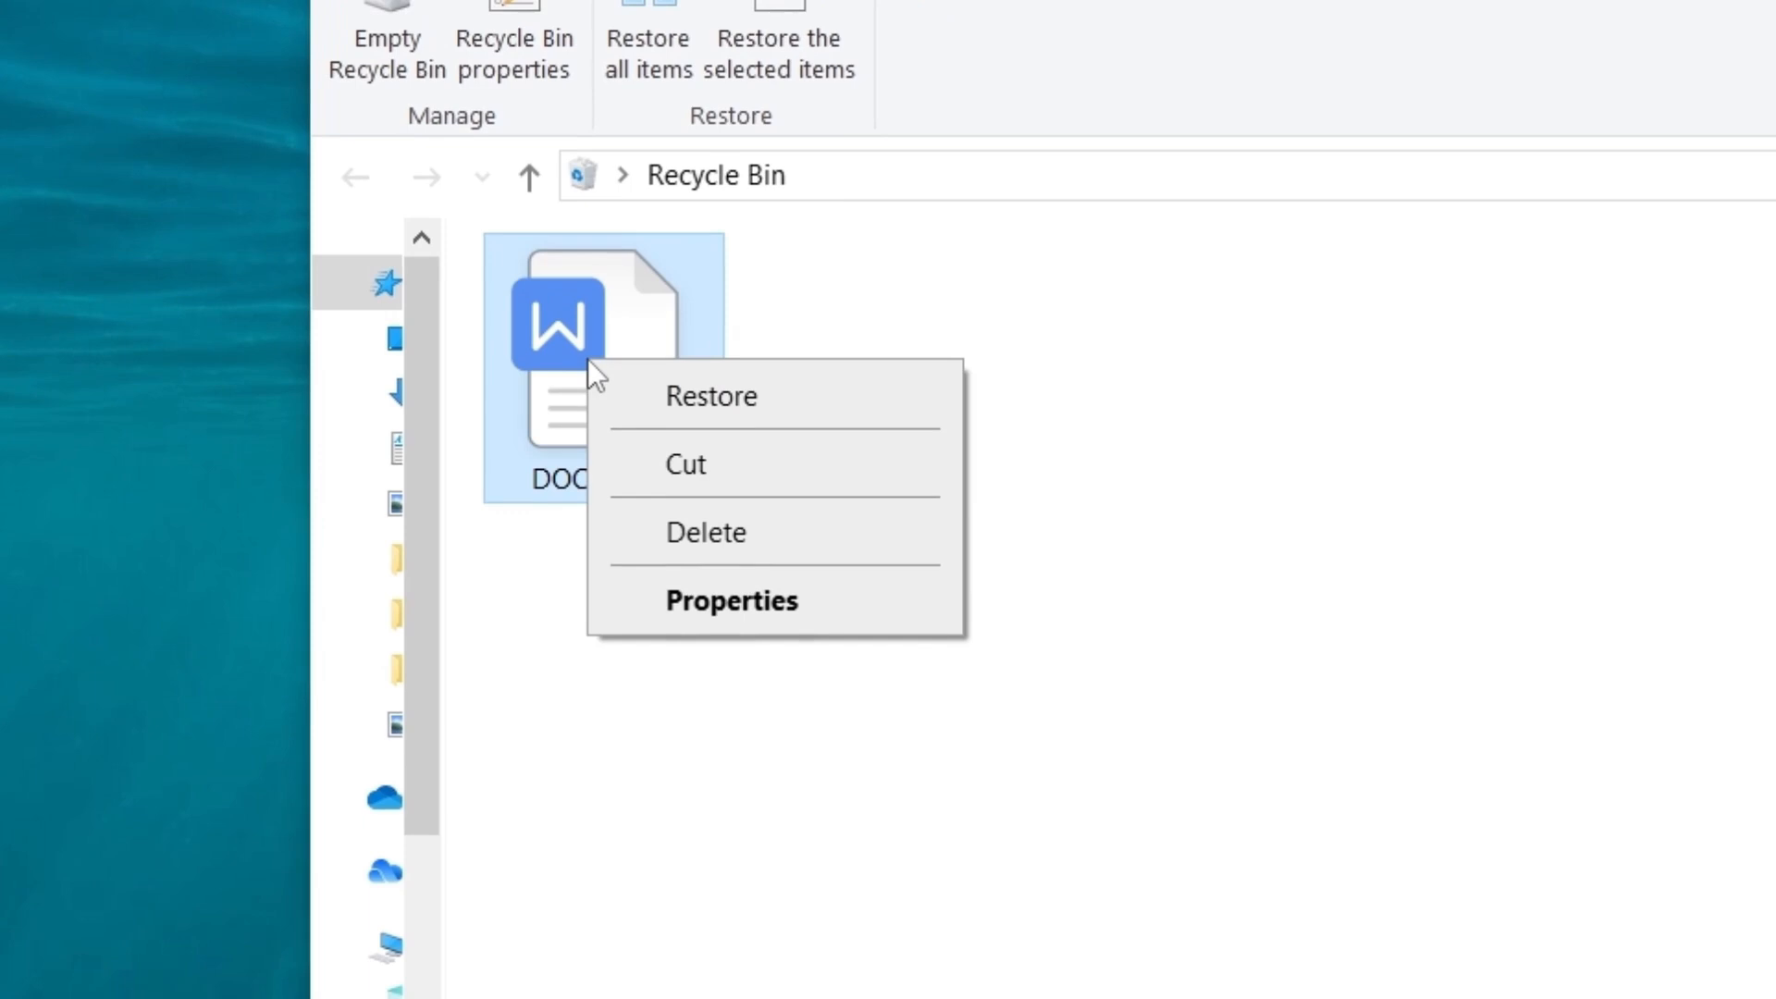
Permanently delete the DOCX document from the Recycle Bin and confirm.
left_click(705, 533)
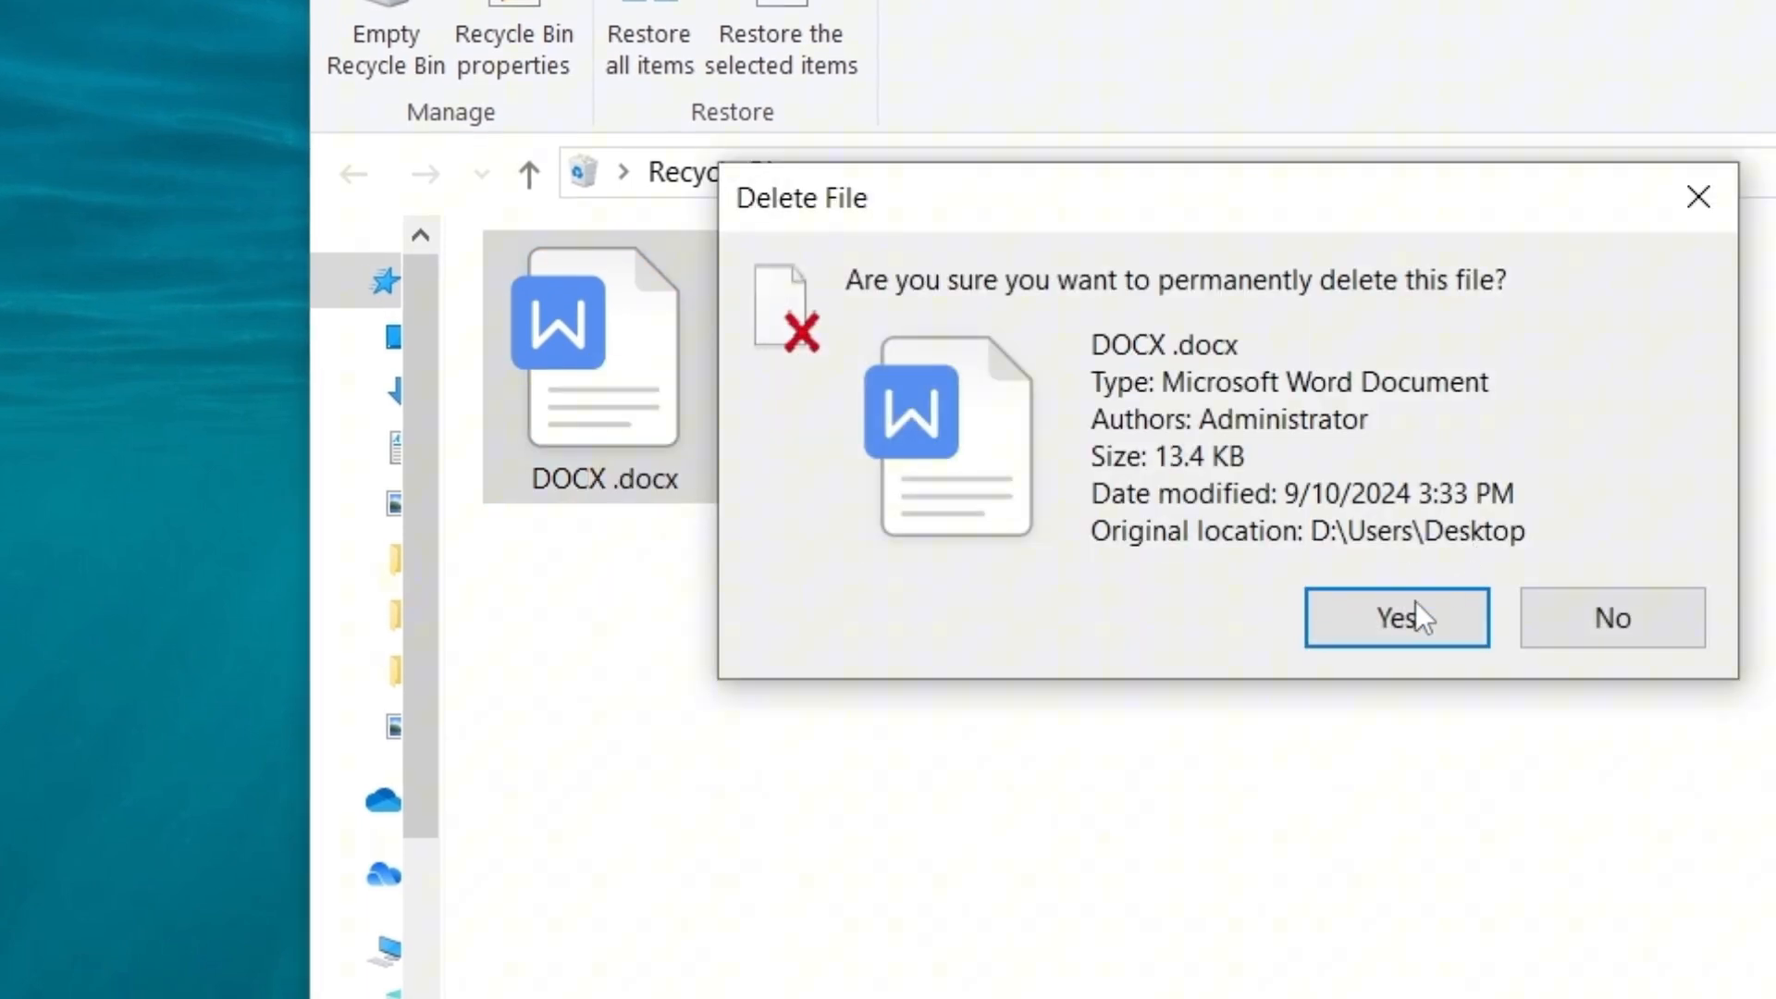
left_click(1394, 618)
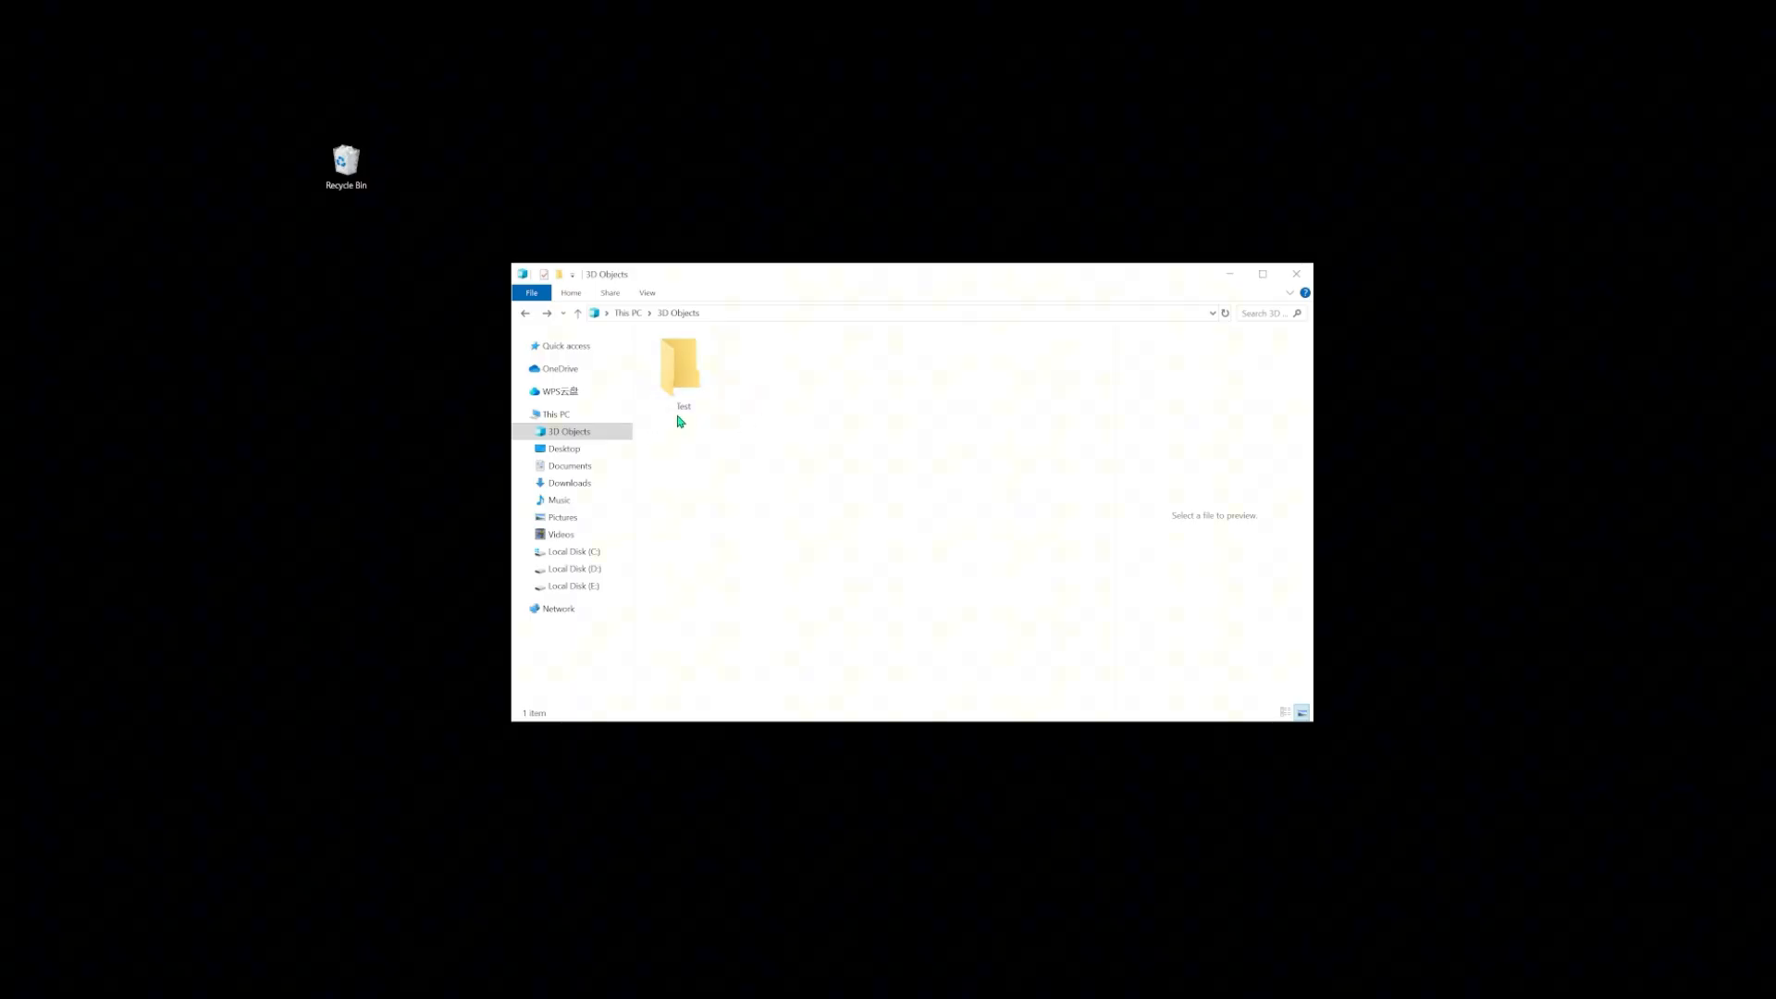
Delete the Test folder in 3D Objects, then bring it back with Undo Delete.
right_click(679, 368)
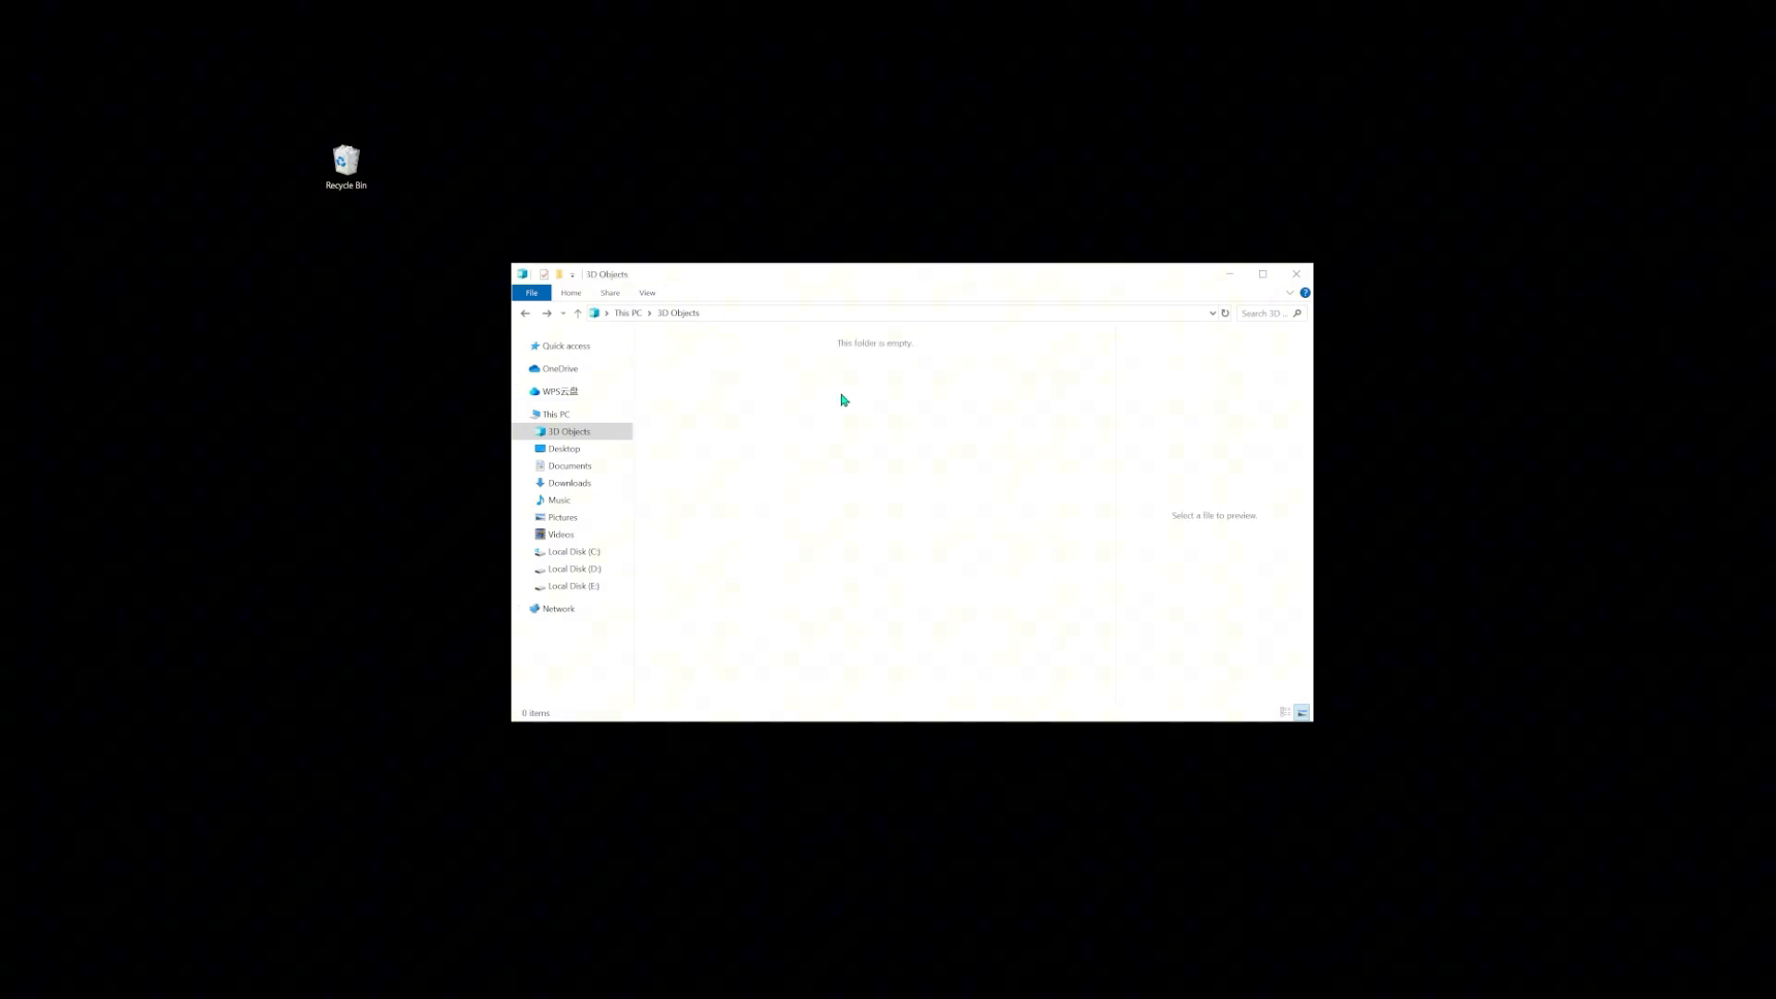
right_click(844, 400)
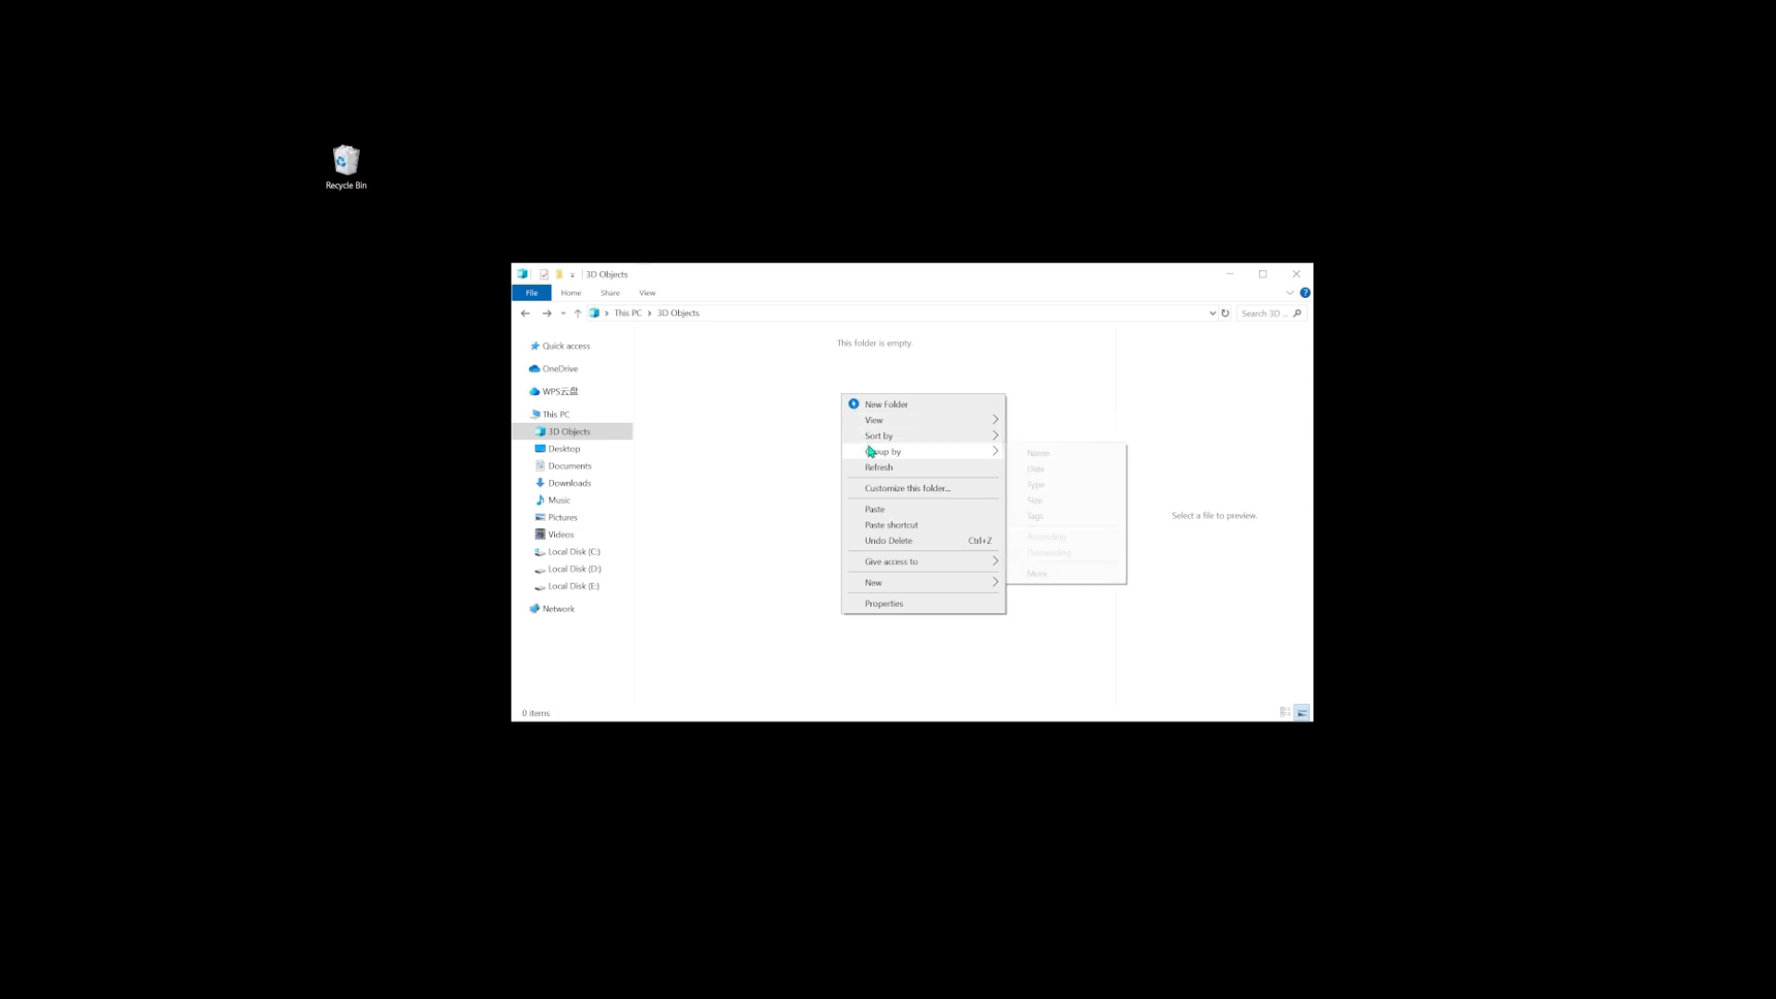
left_click(885, 405)
type("Test")
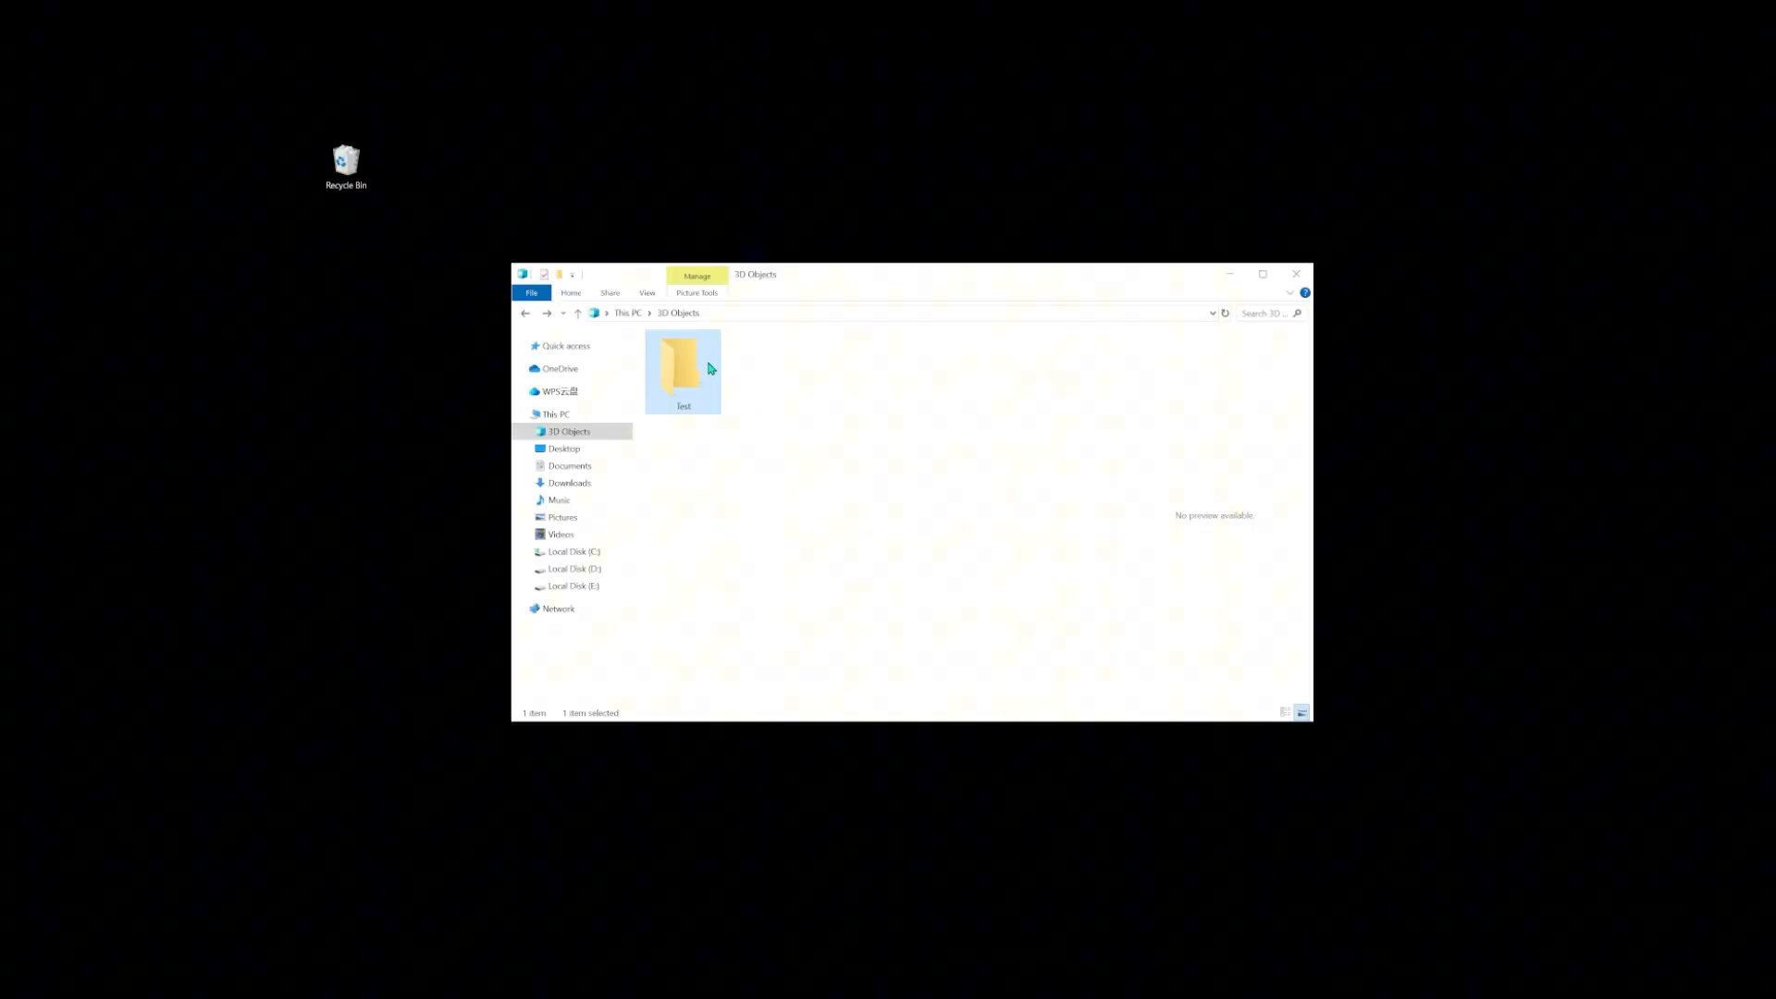
Delete the Test folder from 3D Objects again and go to the Recycle Bin.
right_click(683, 369)
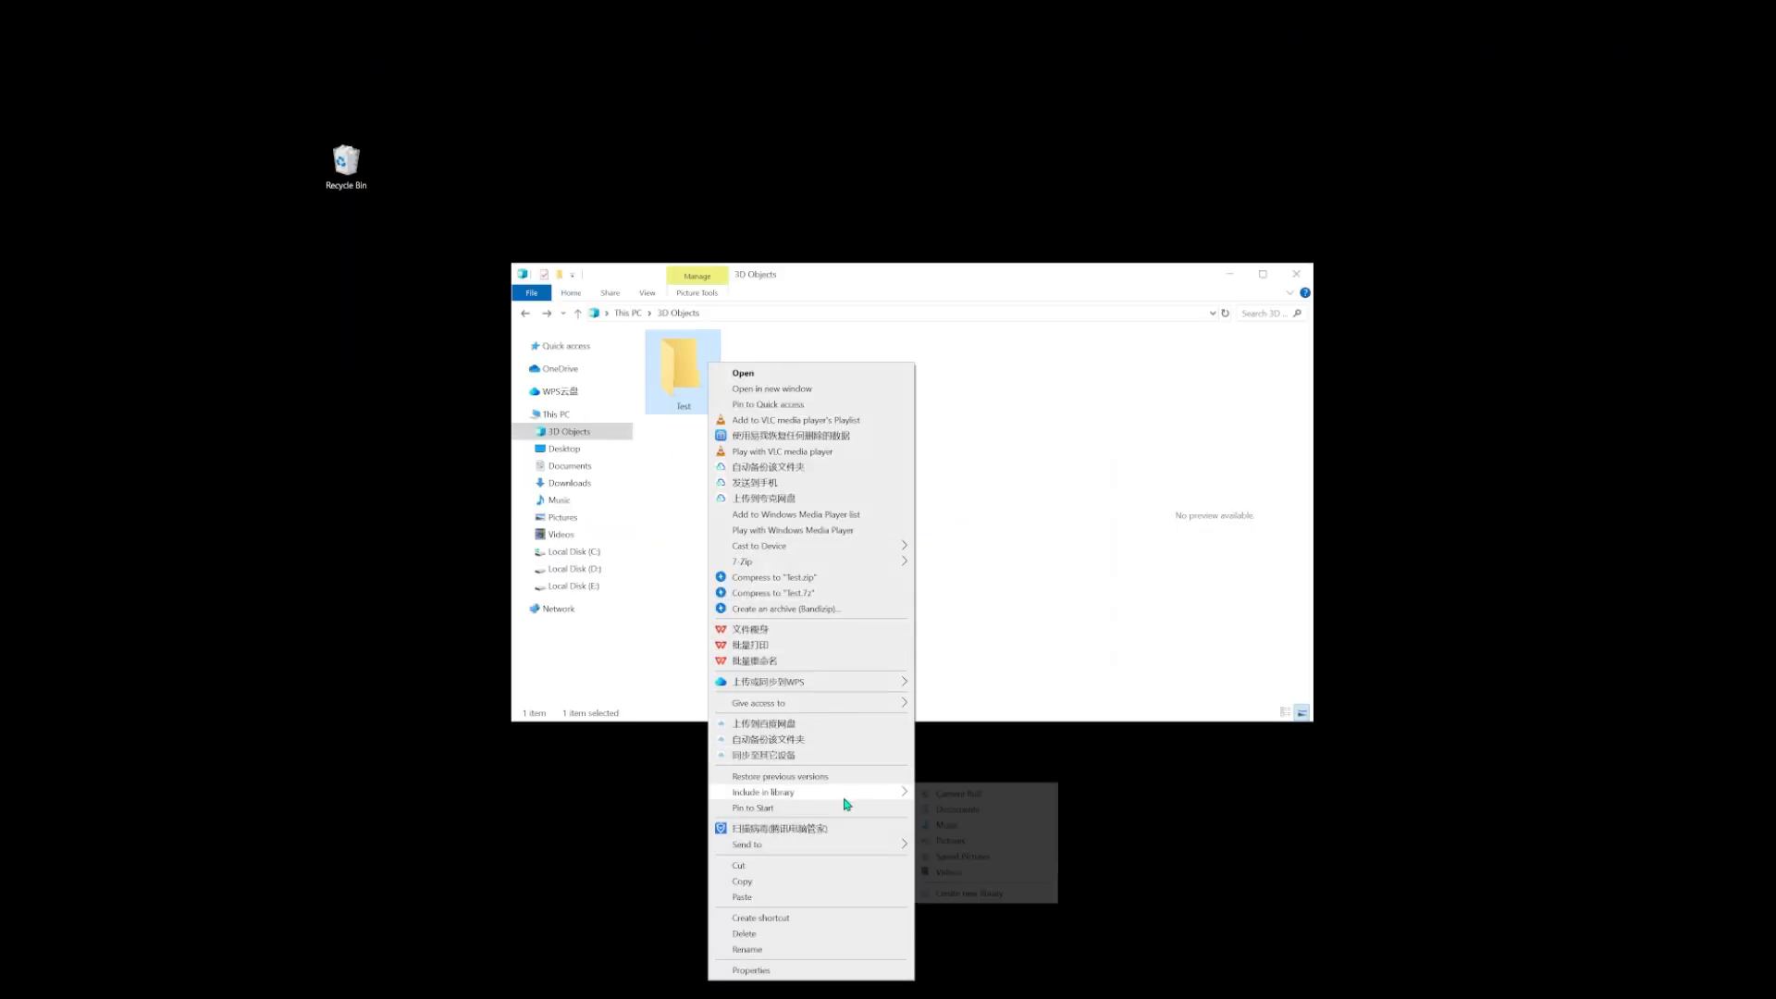
left_click(744, 932)
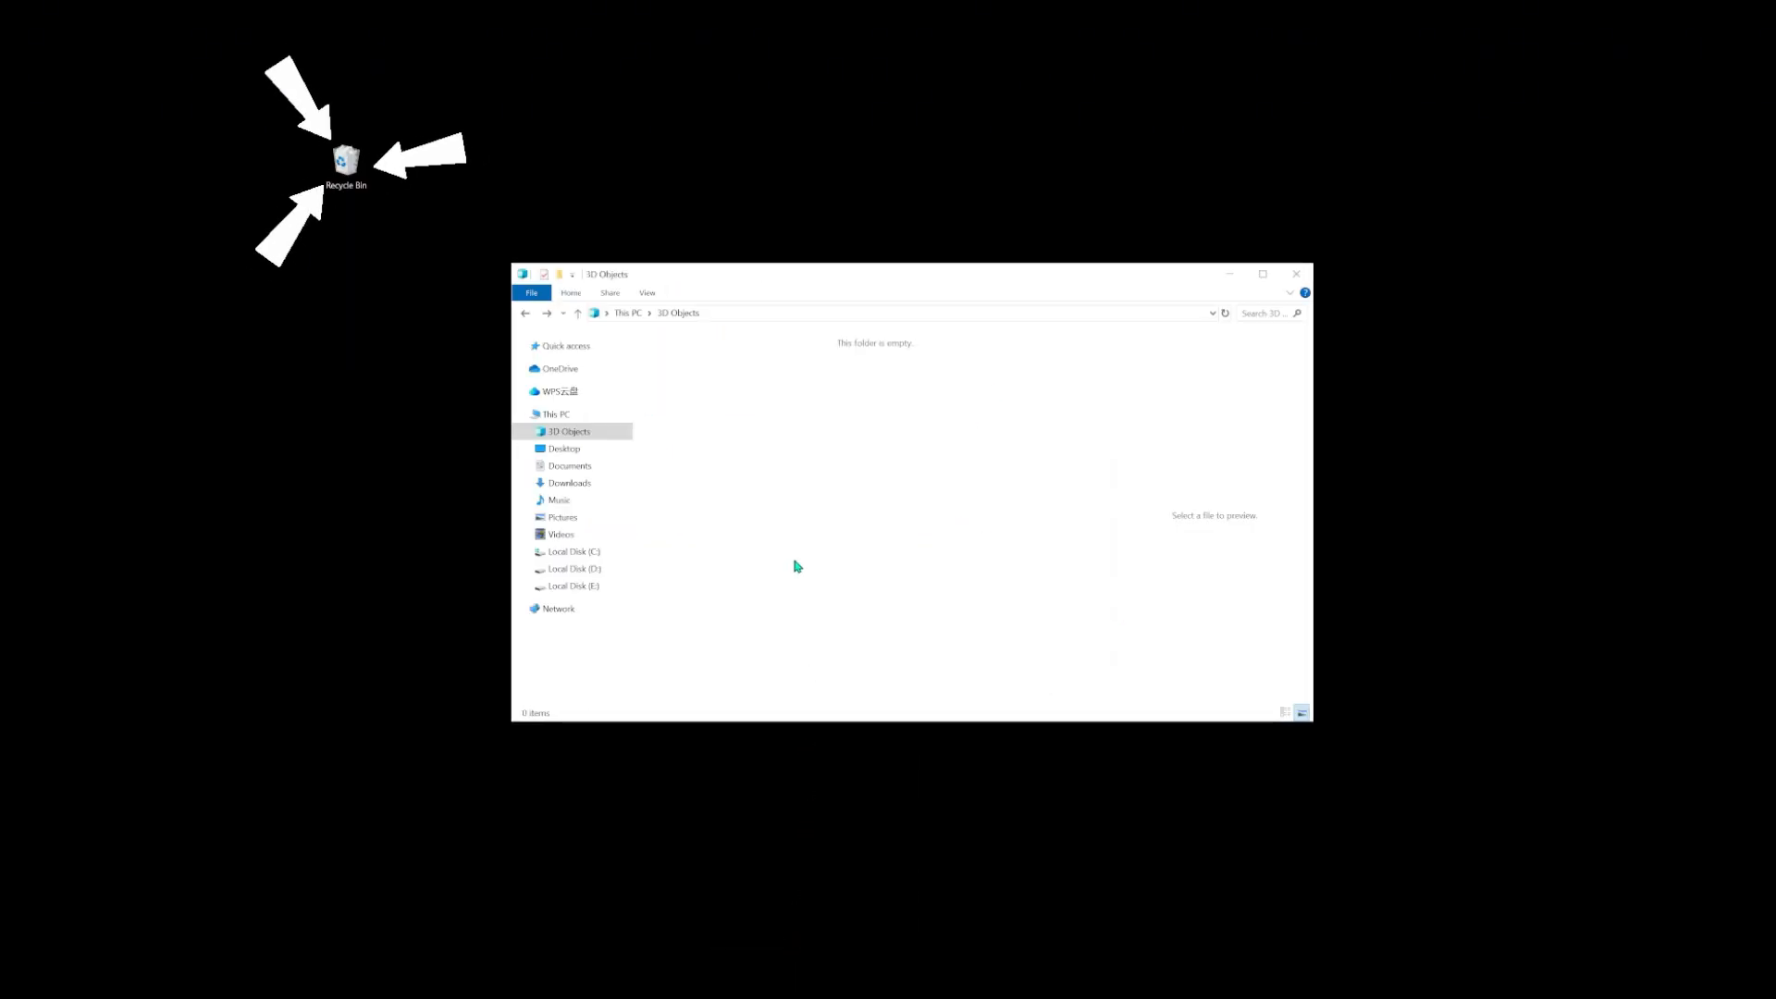
double_click(345, 162)
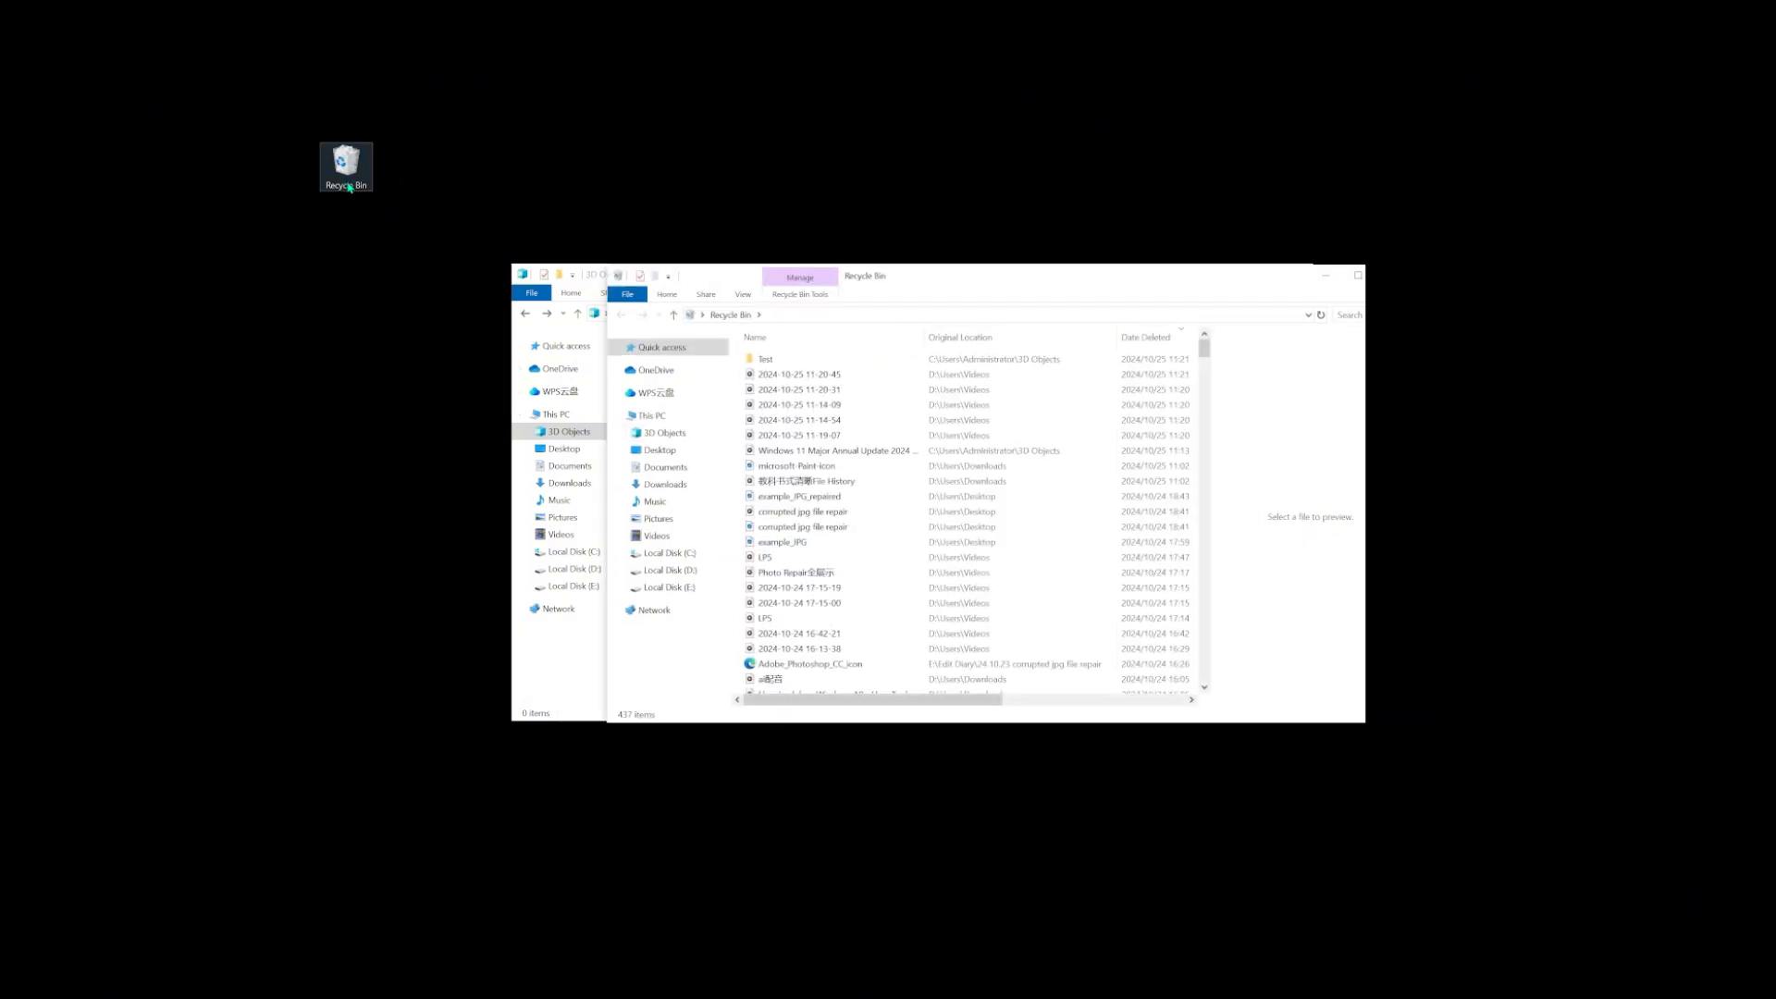
Restore the deleted Test folder from the Recycle Bin to its original location.
left_click(799, 358)
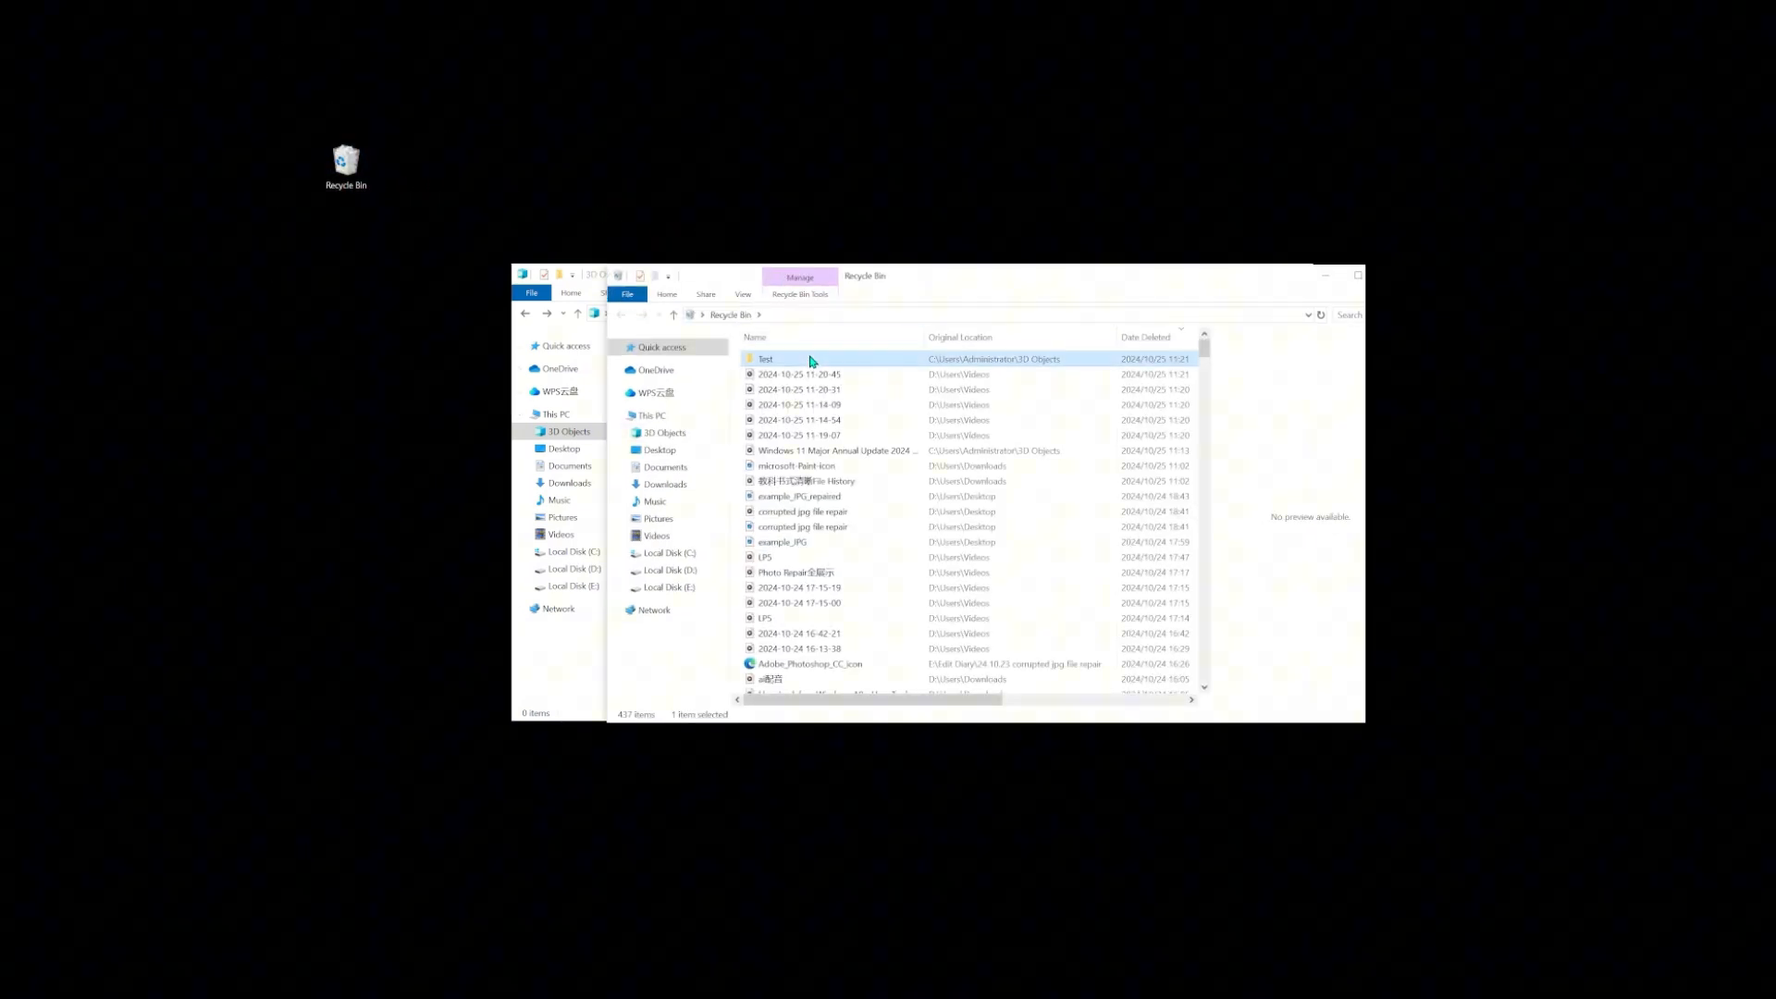
right_click(766, 359)
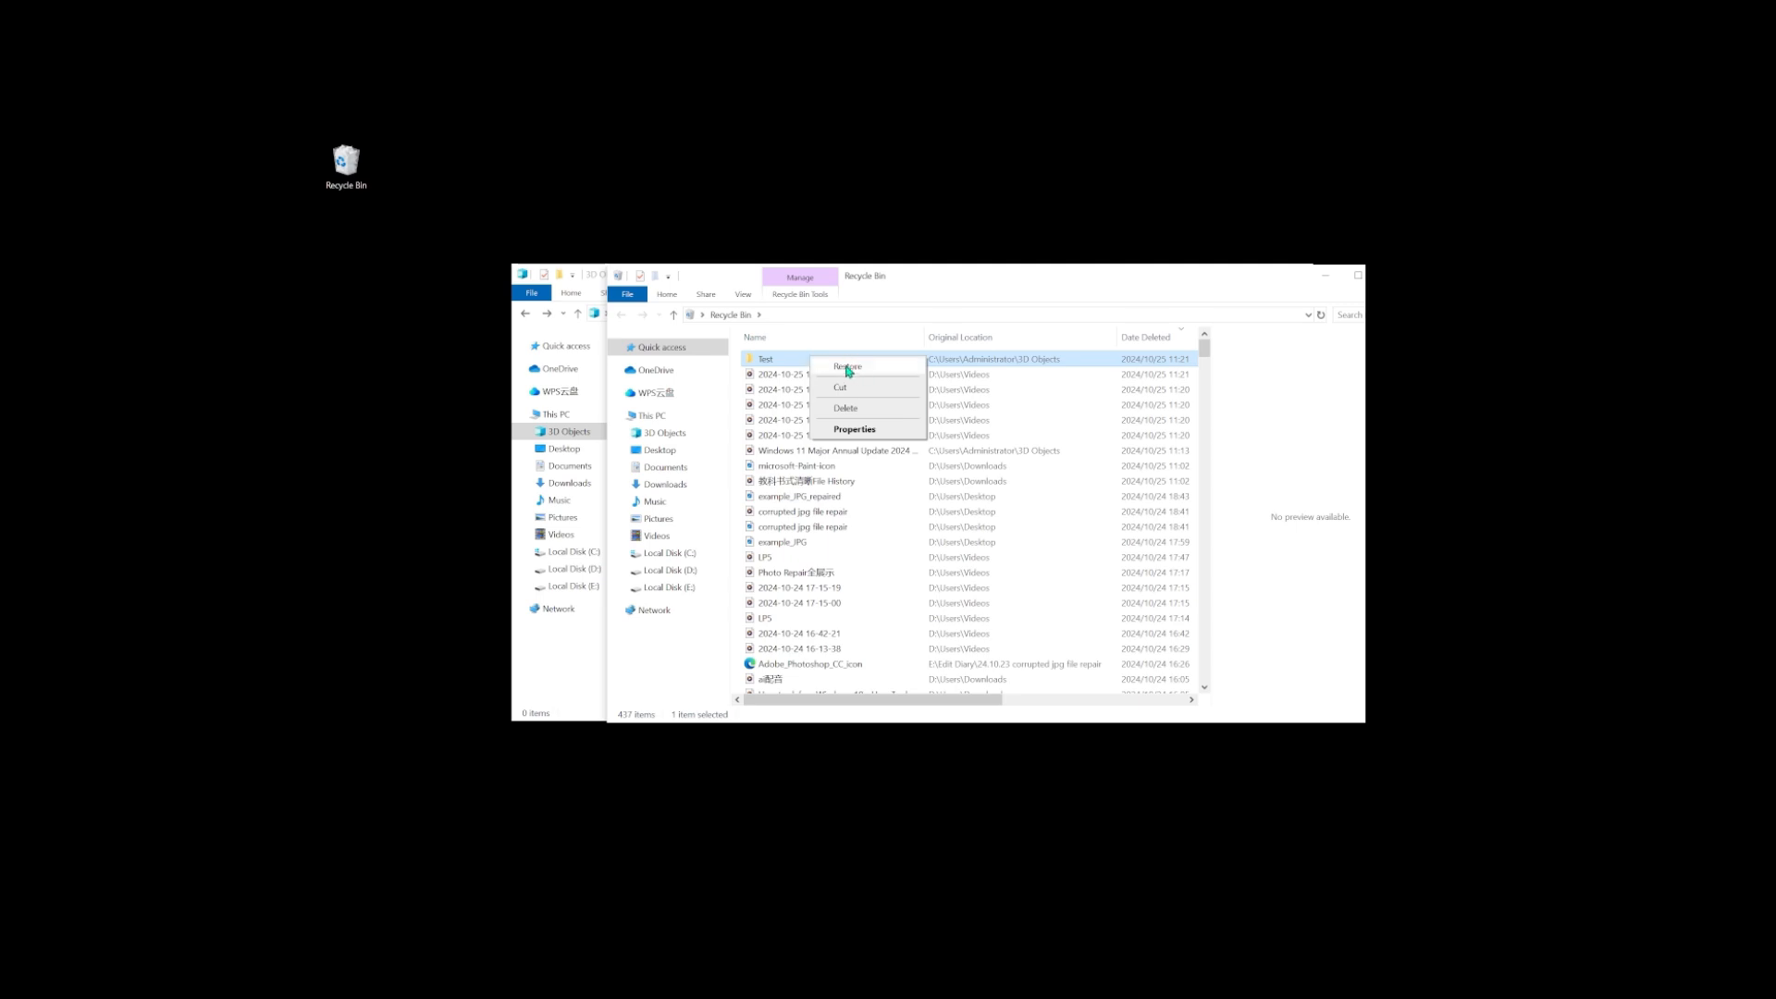
mouse_move(852, 377)
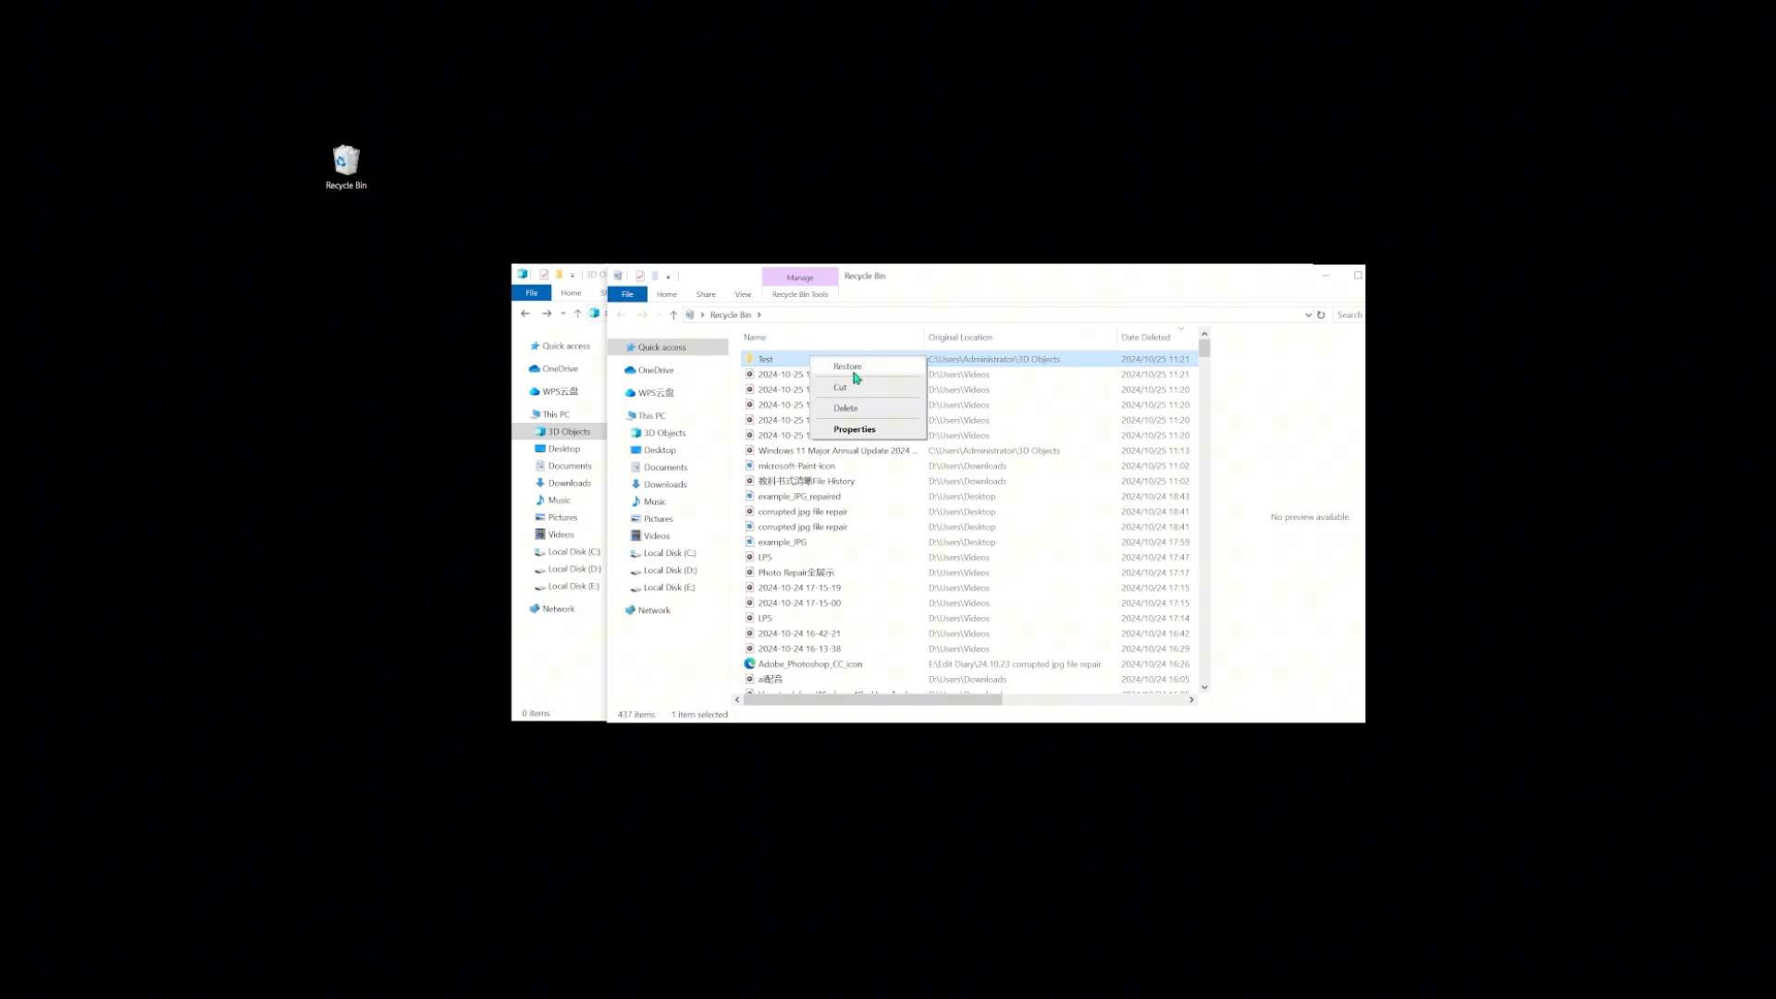
left_click(845, 366)
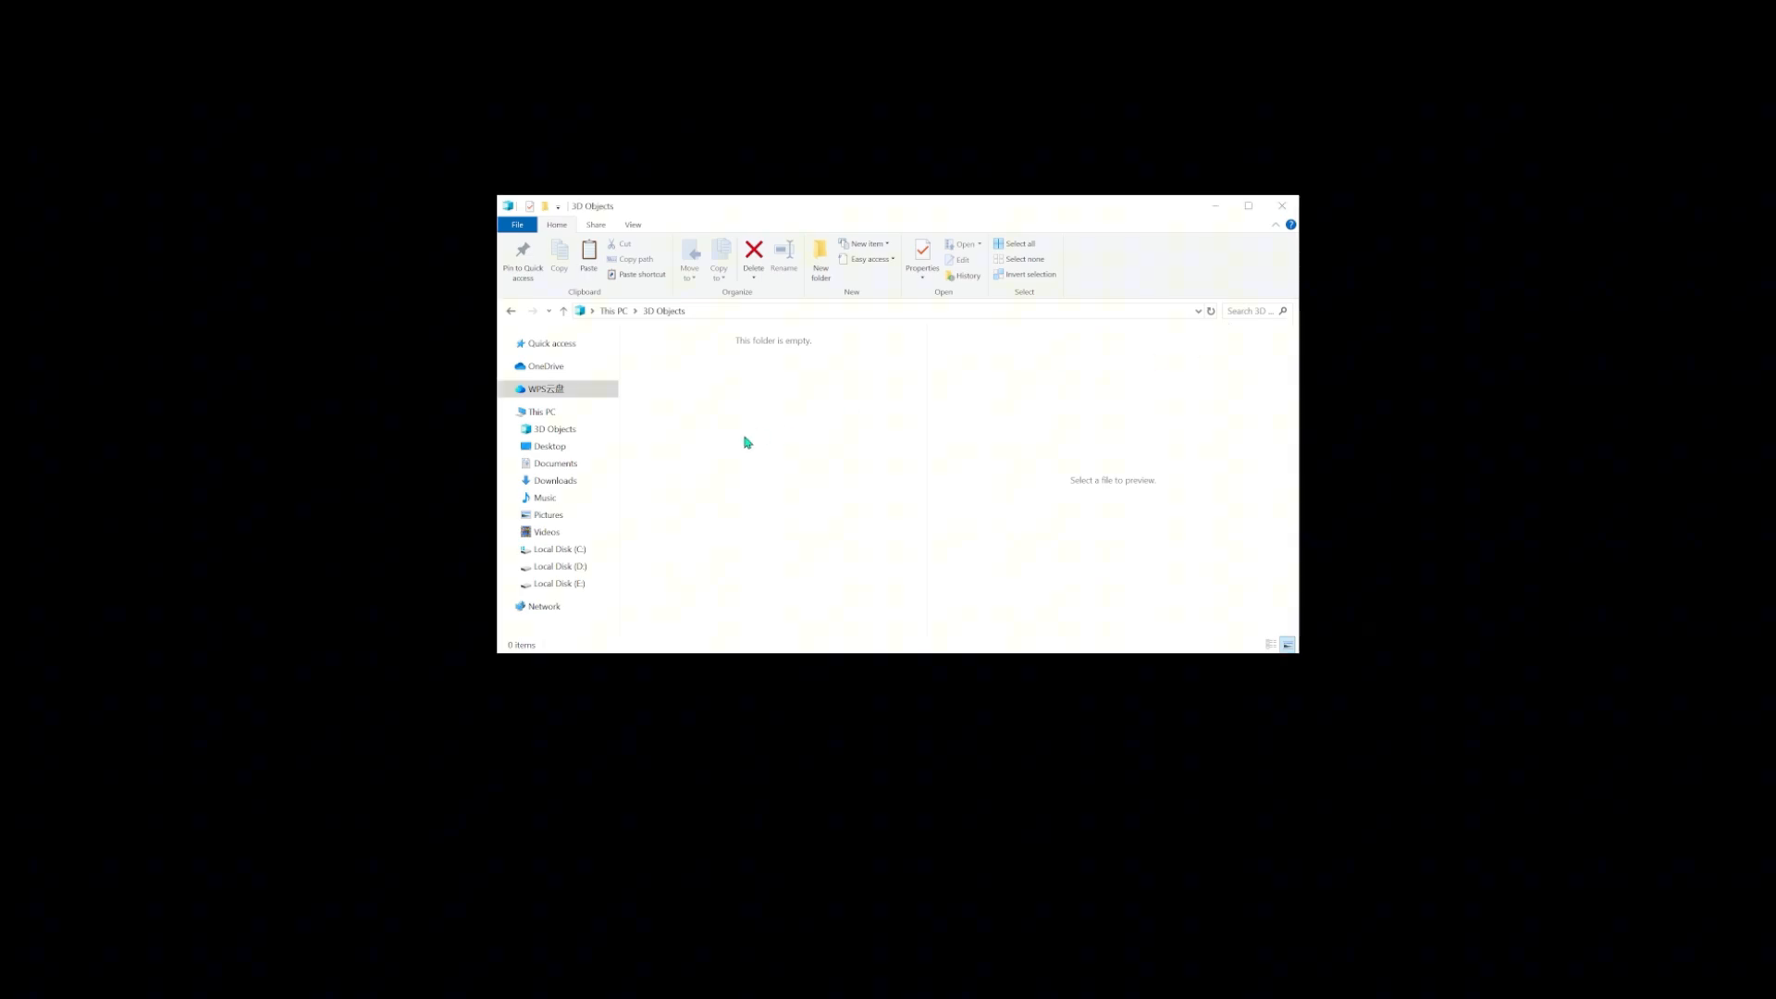
mouse_move(905, 341)
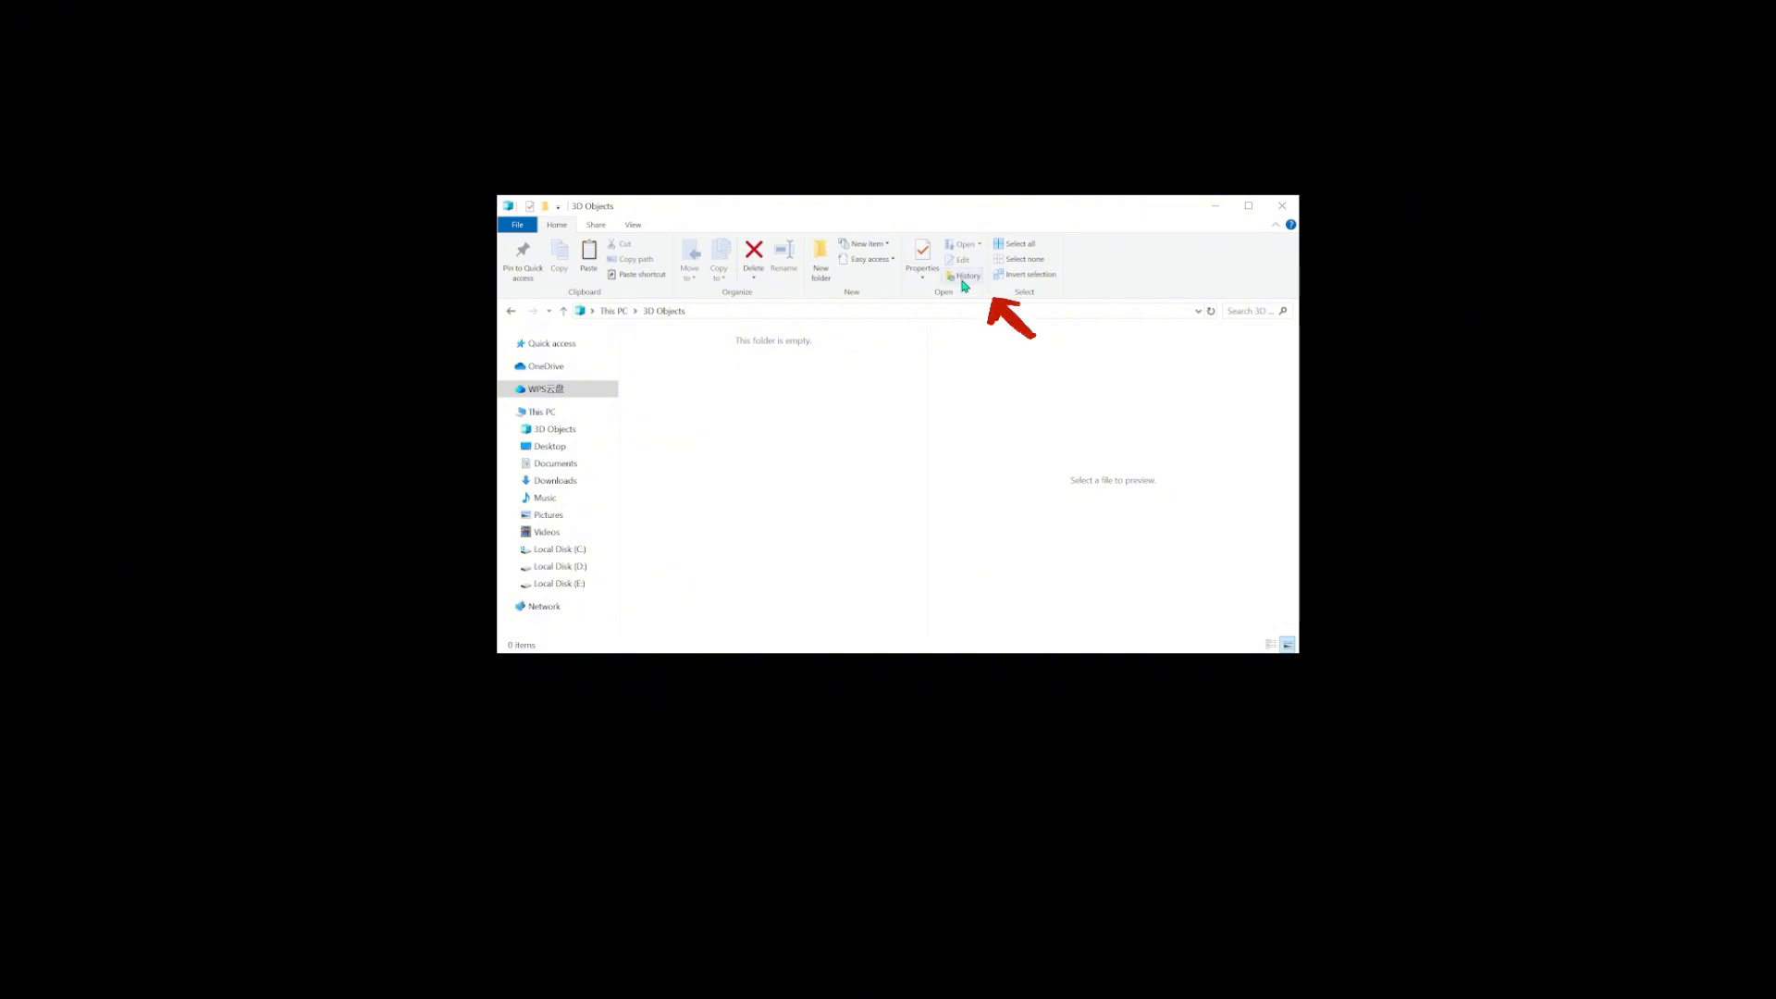
Restore the backed-up Test folder from File History to its original location.
left_click(962, 261)
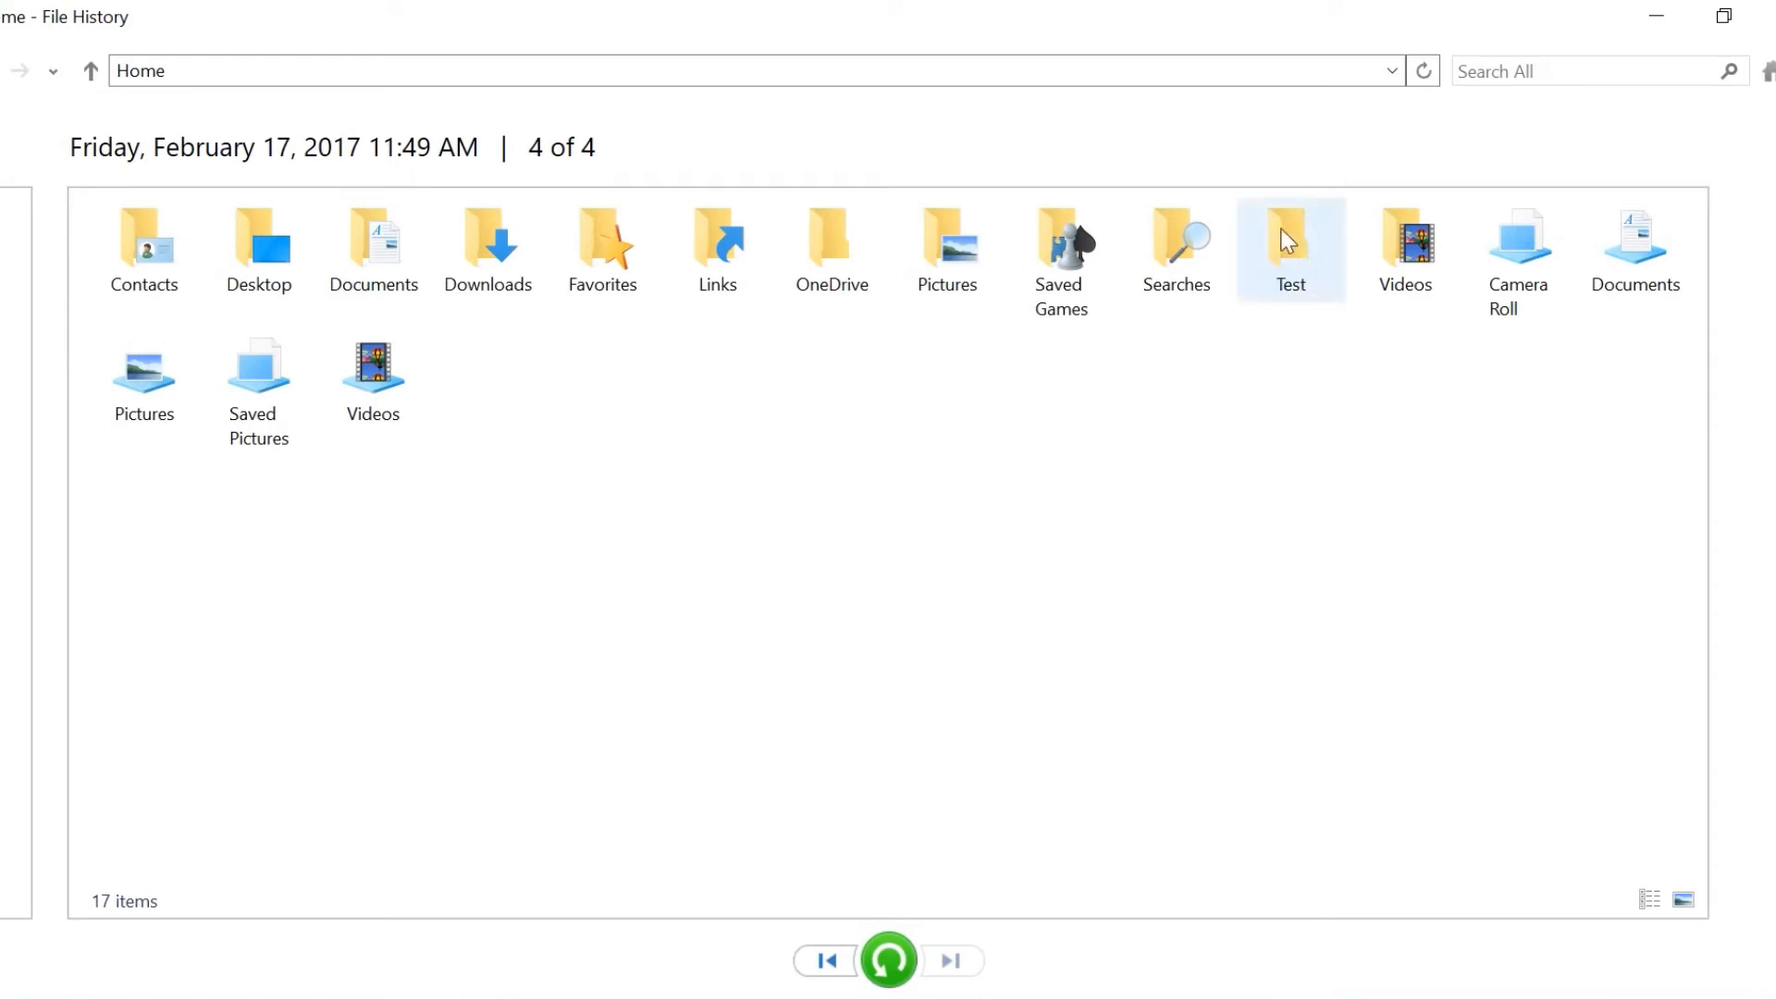
left_click(1289, 239)
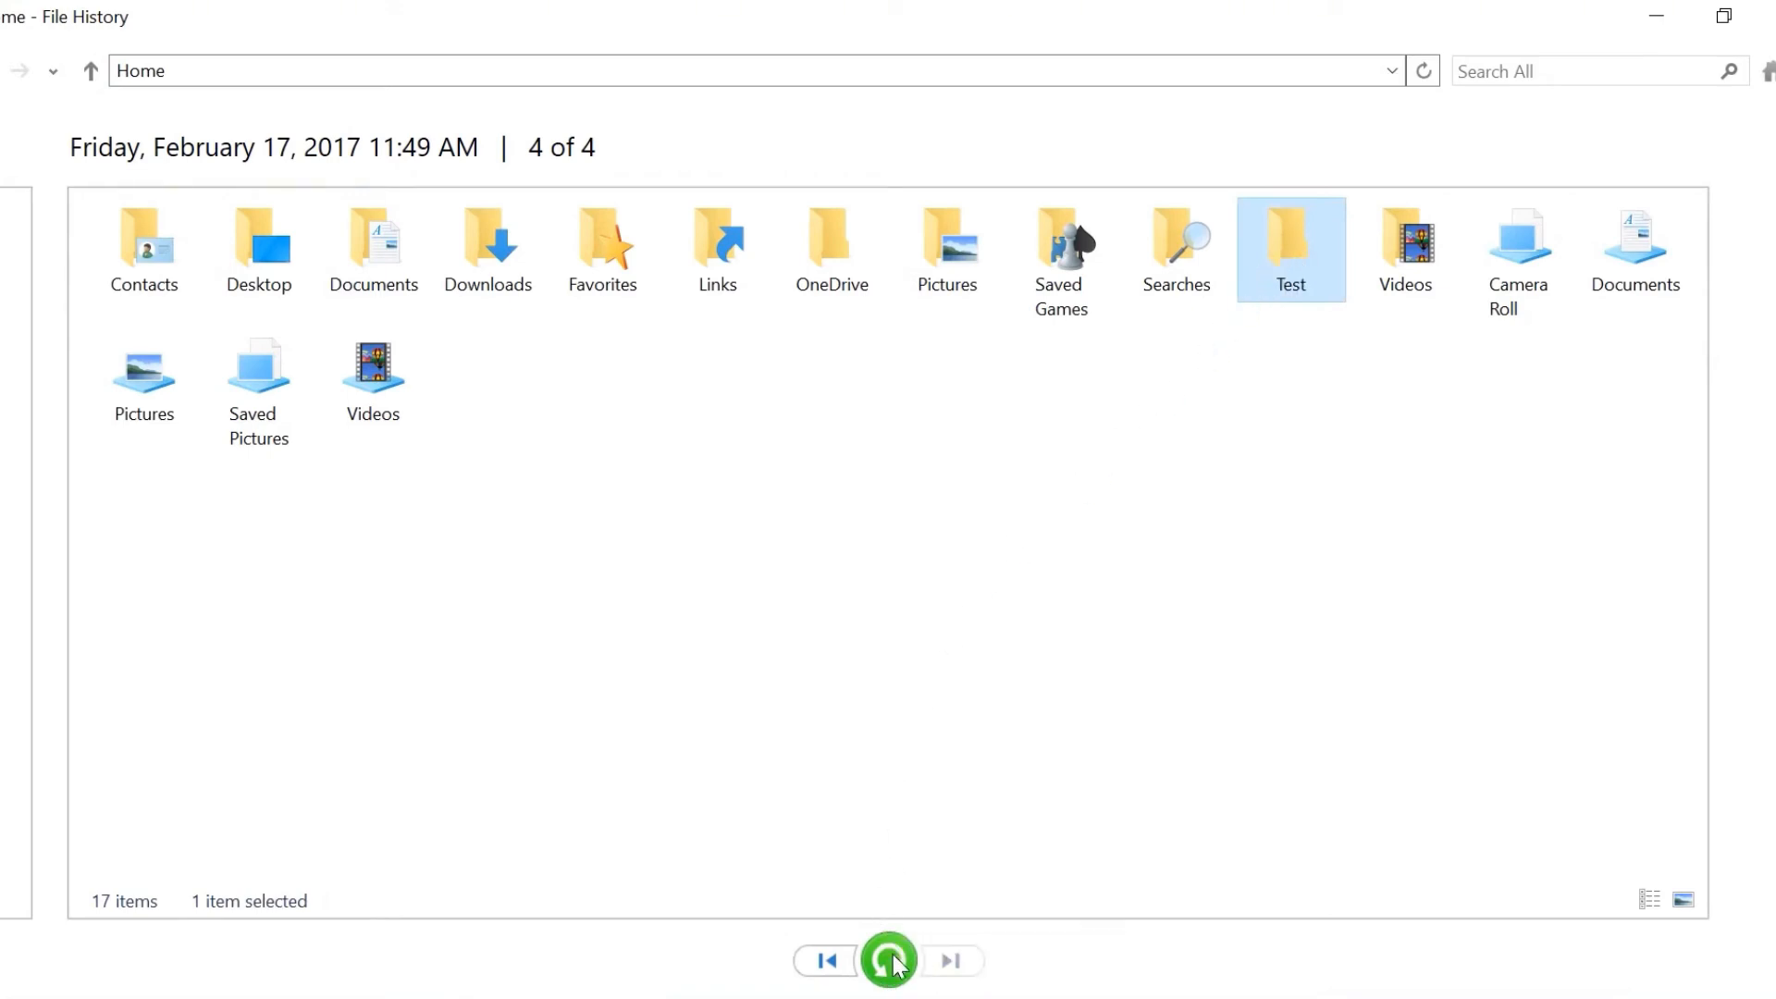
mouse_move(890, 969)
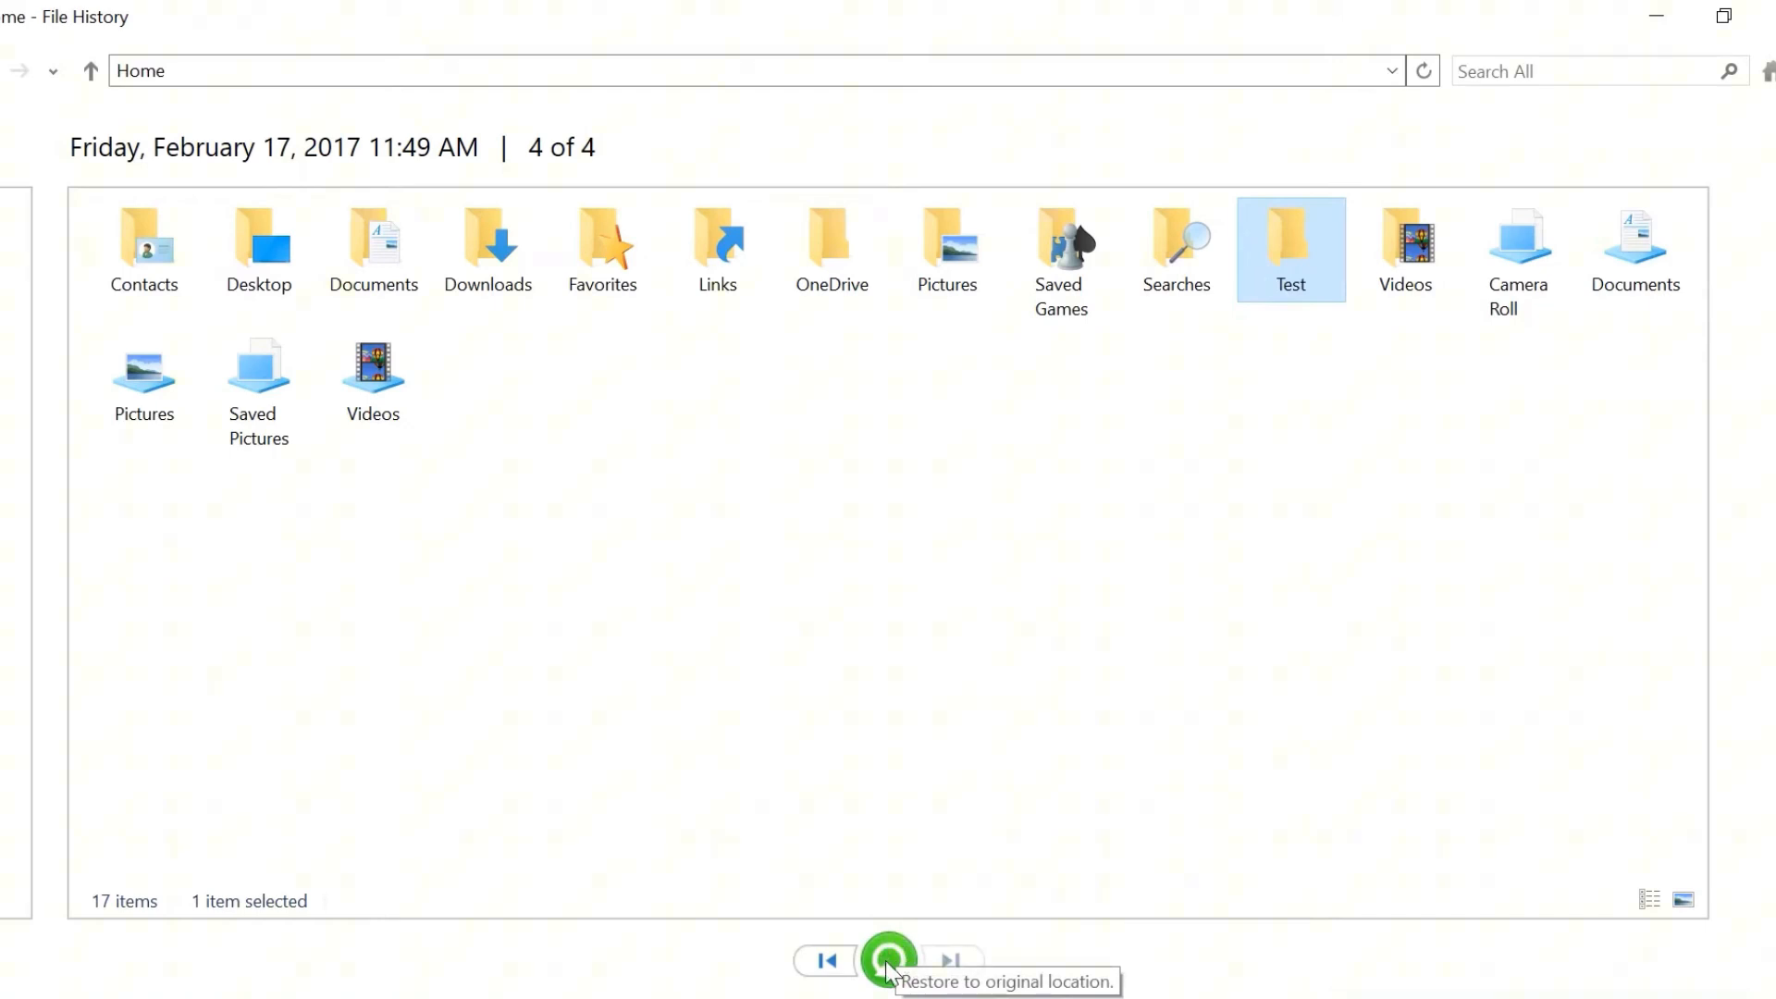
left_click(888, 960)
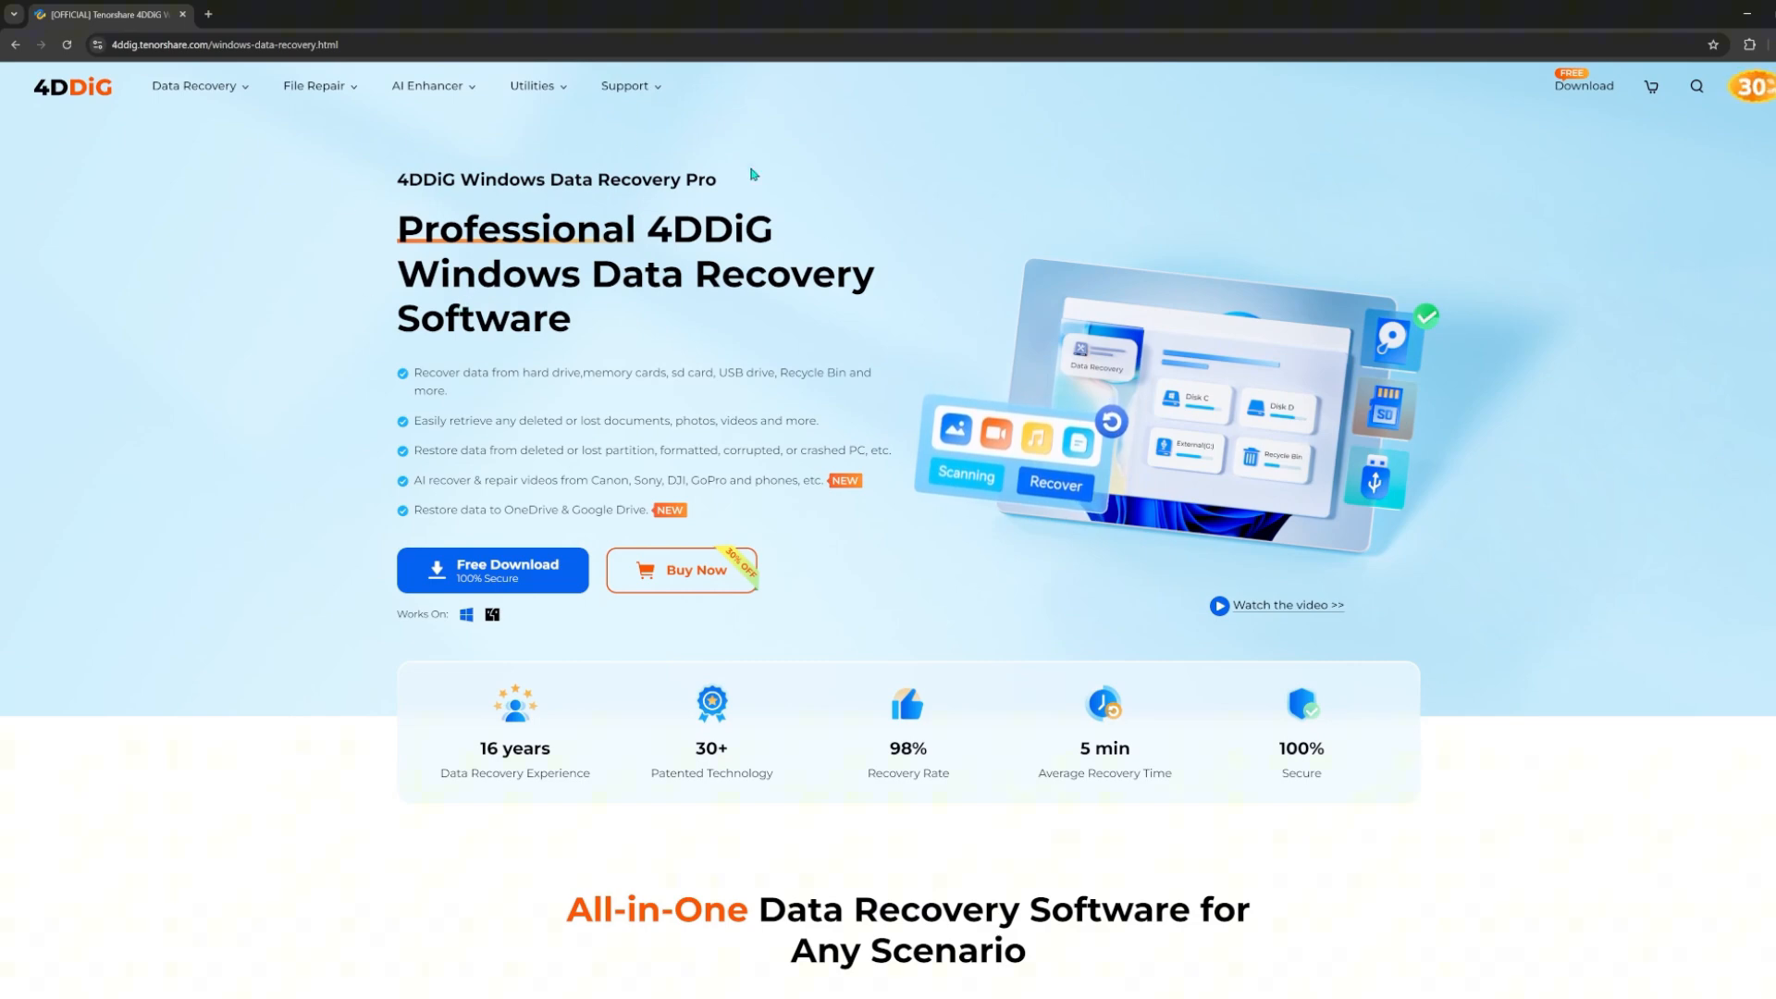
Scroll the 4DDiG Windows Data Recovery page to the All-in-One scenarios section.
scroll("down", 3)
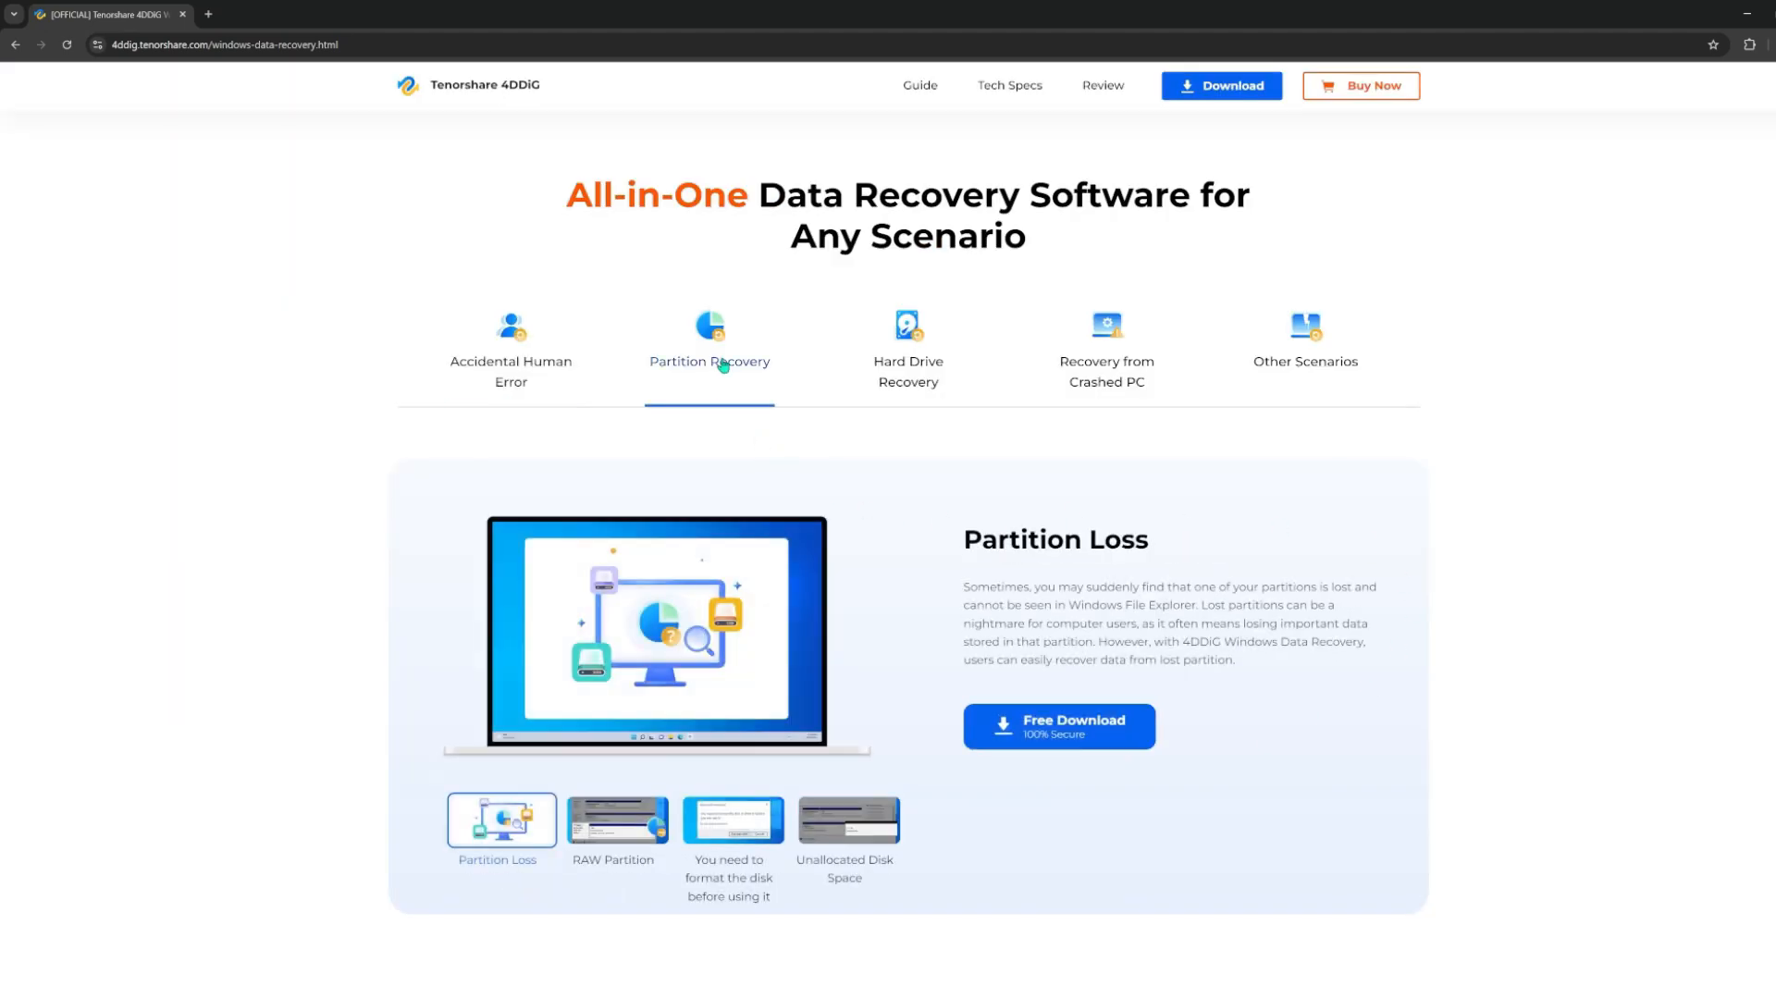
mouse_move(971, 505)
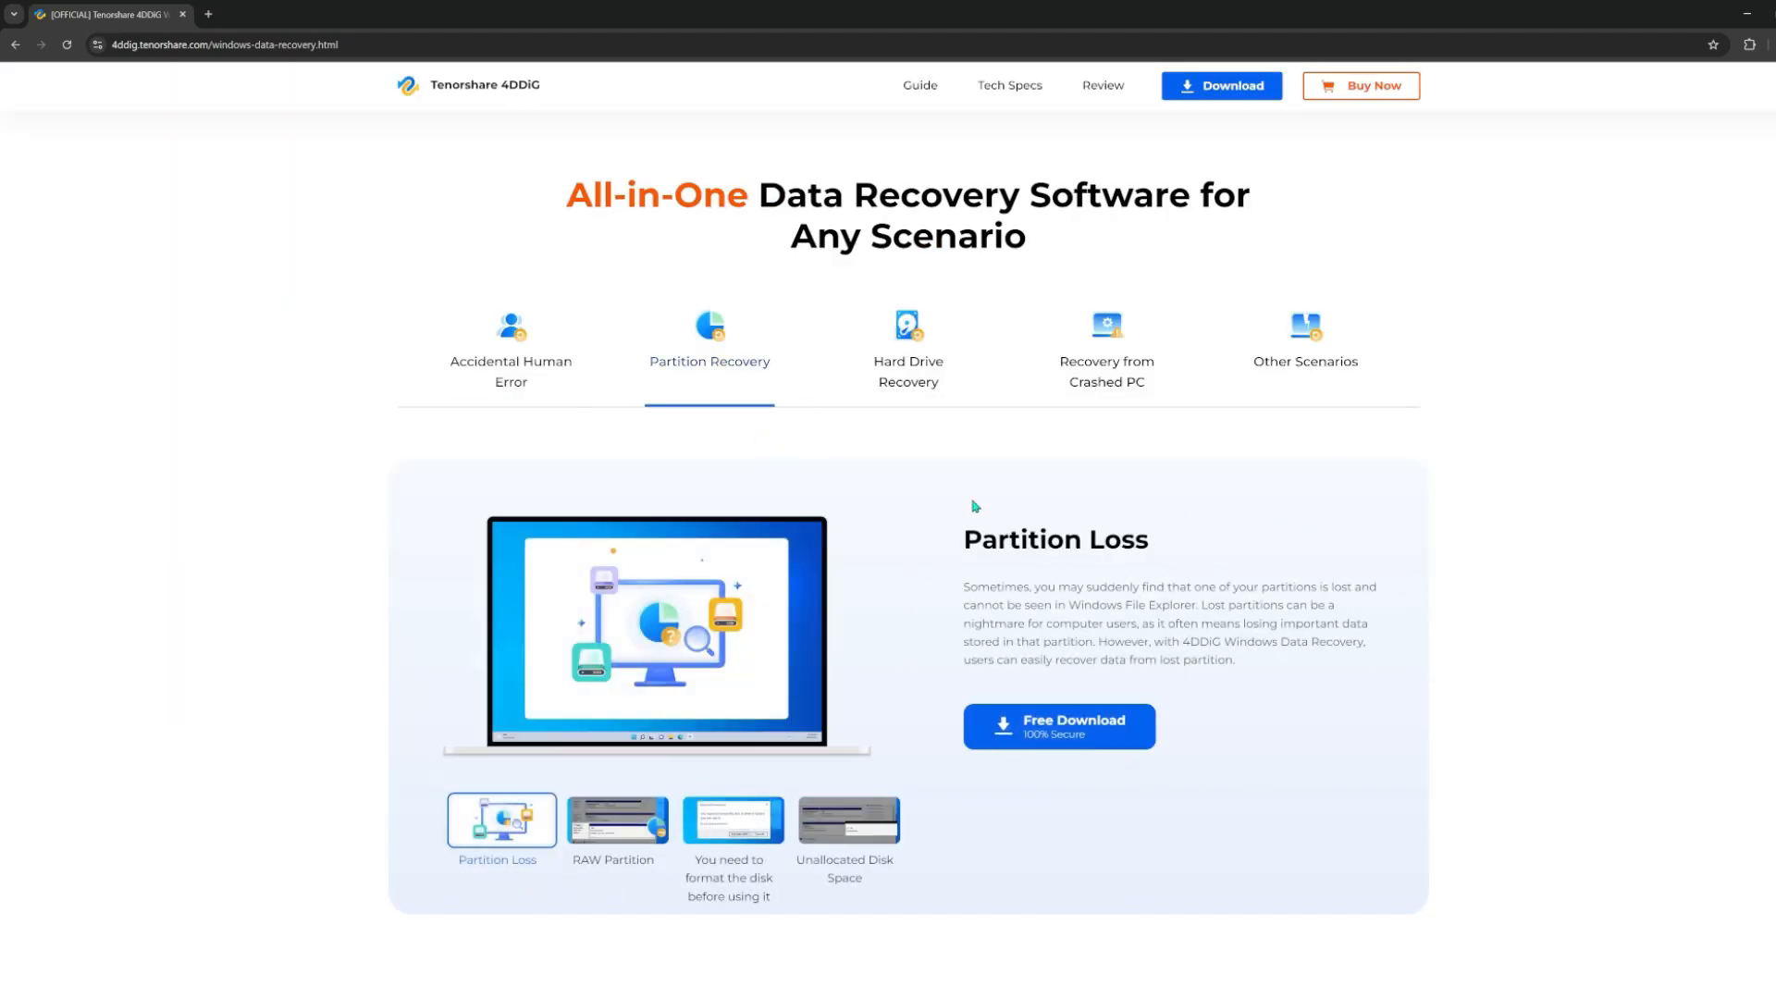
left_click(906, 341)
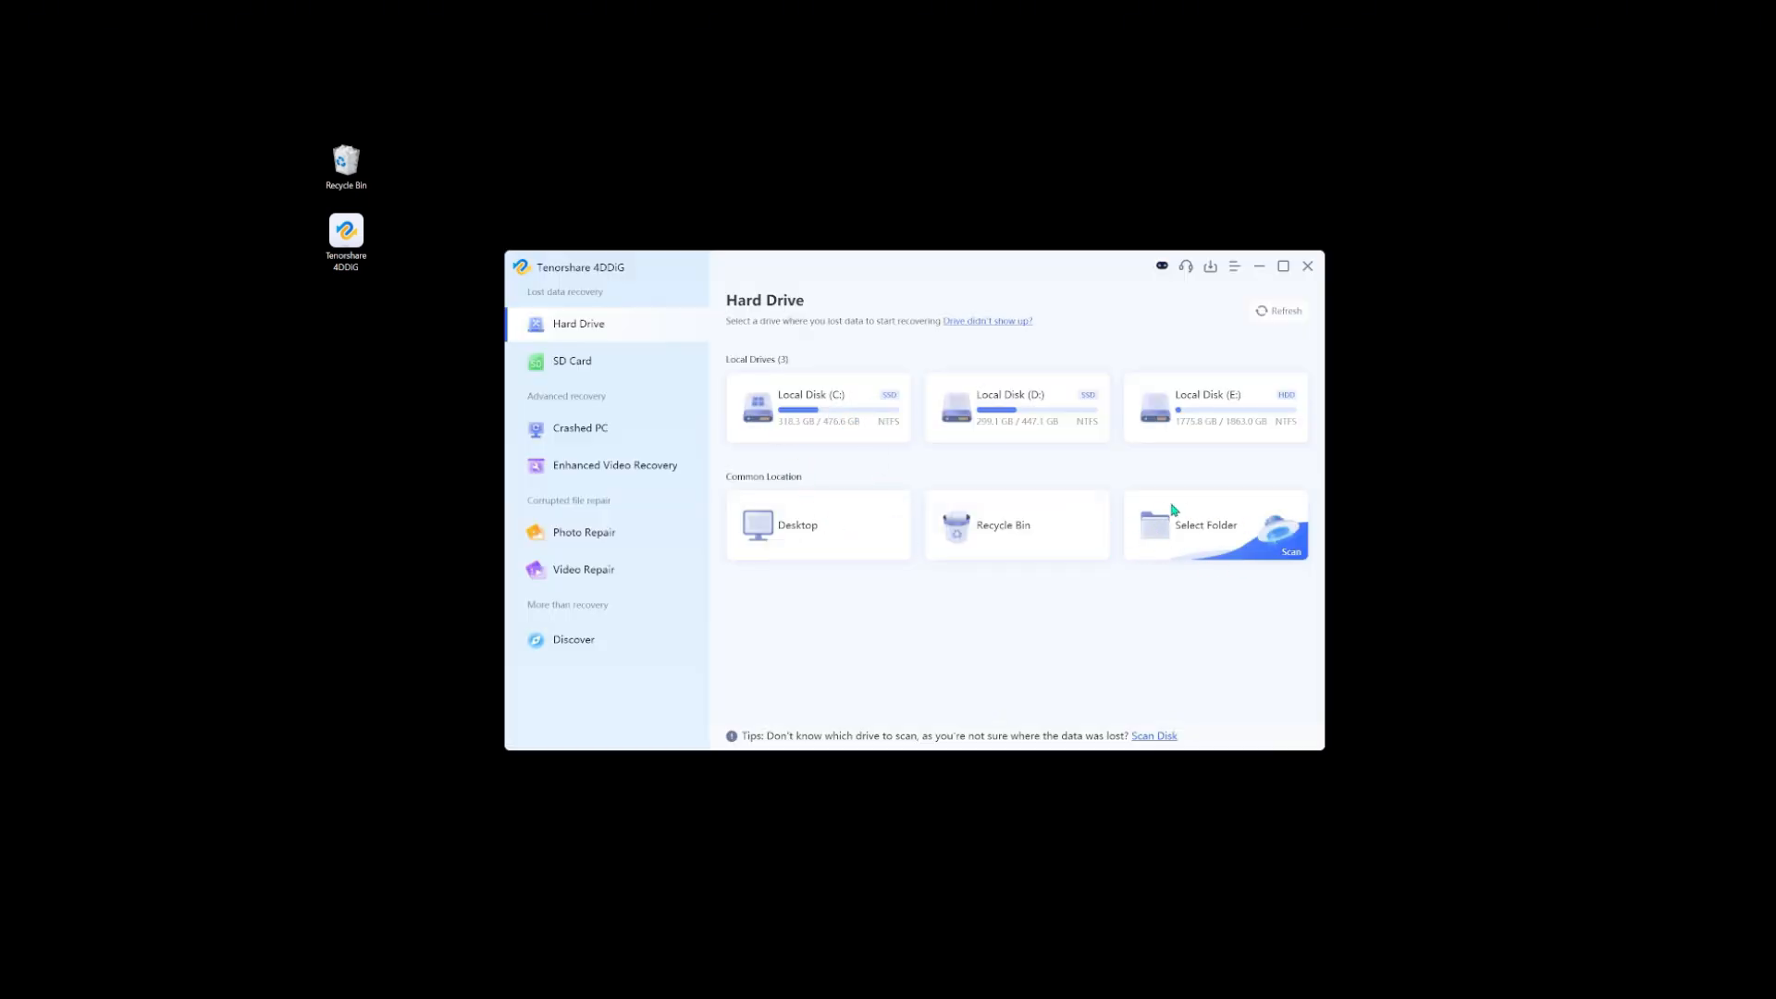
Choose 3D Objects as the scan folder and run Scan Only Document.
left_click(1216, 523)
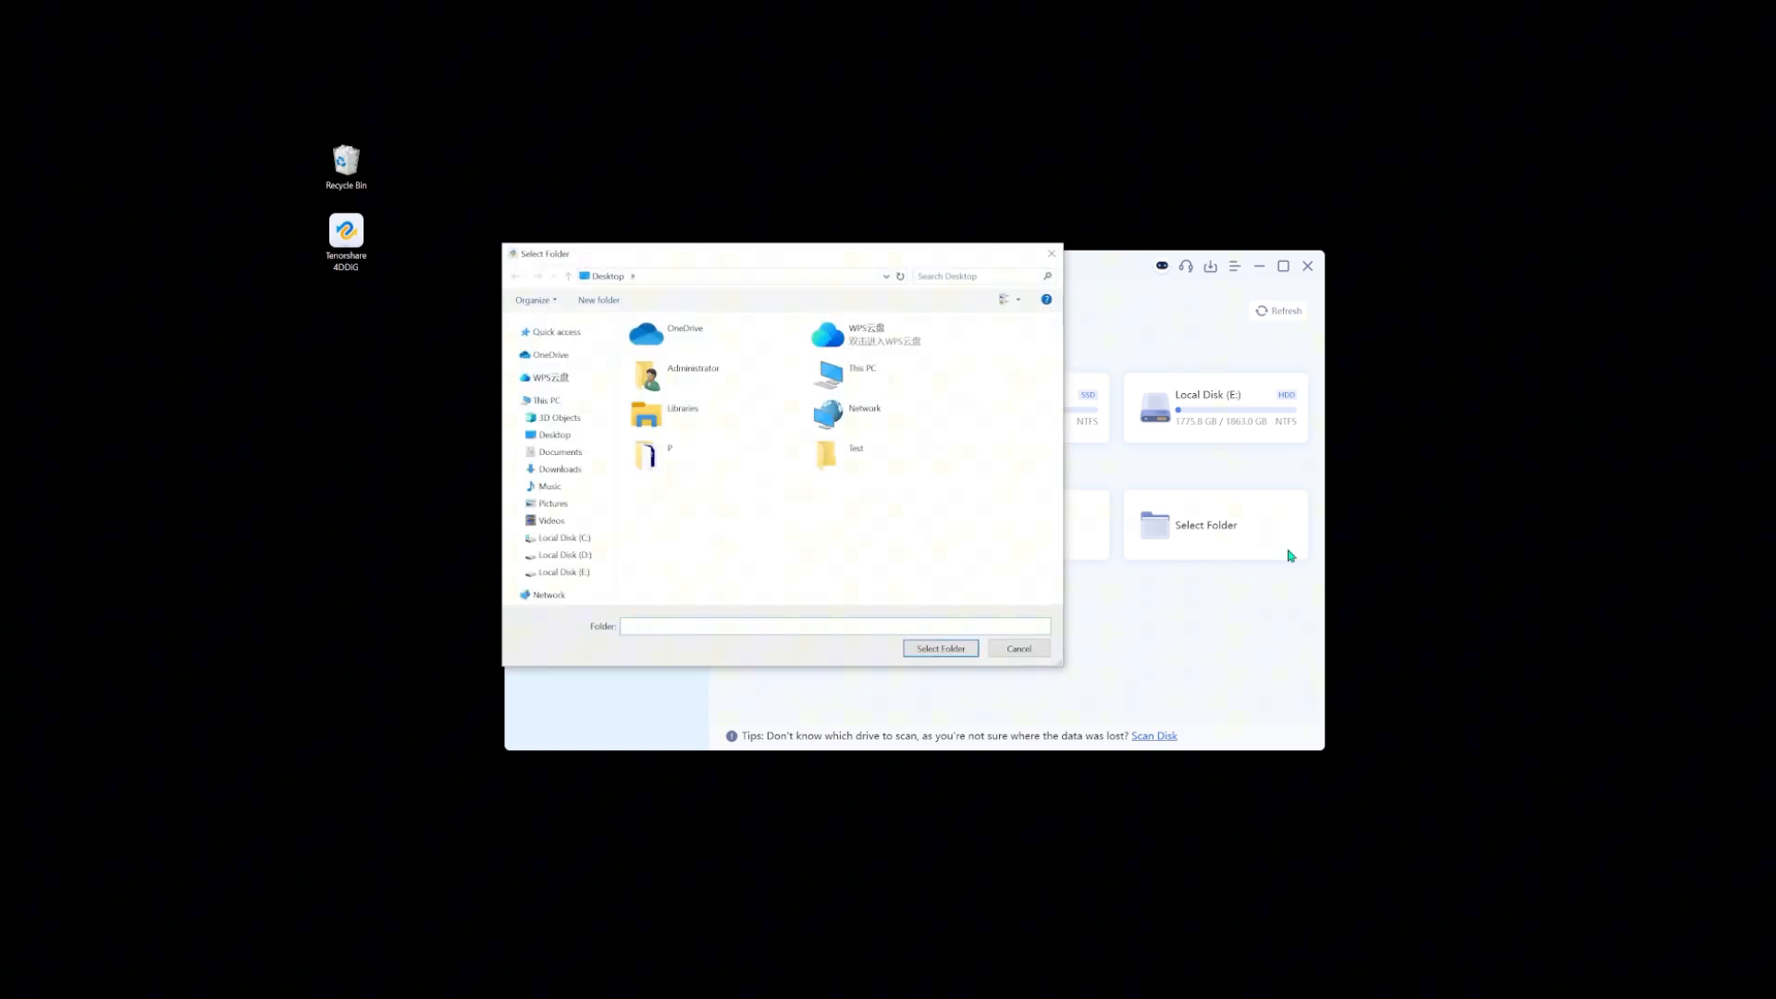
left_click(558, 416)
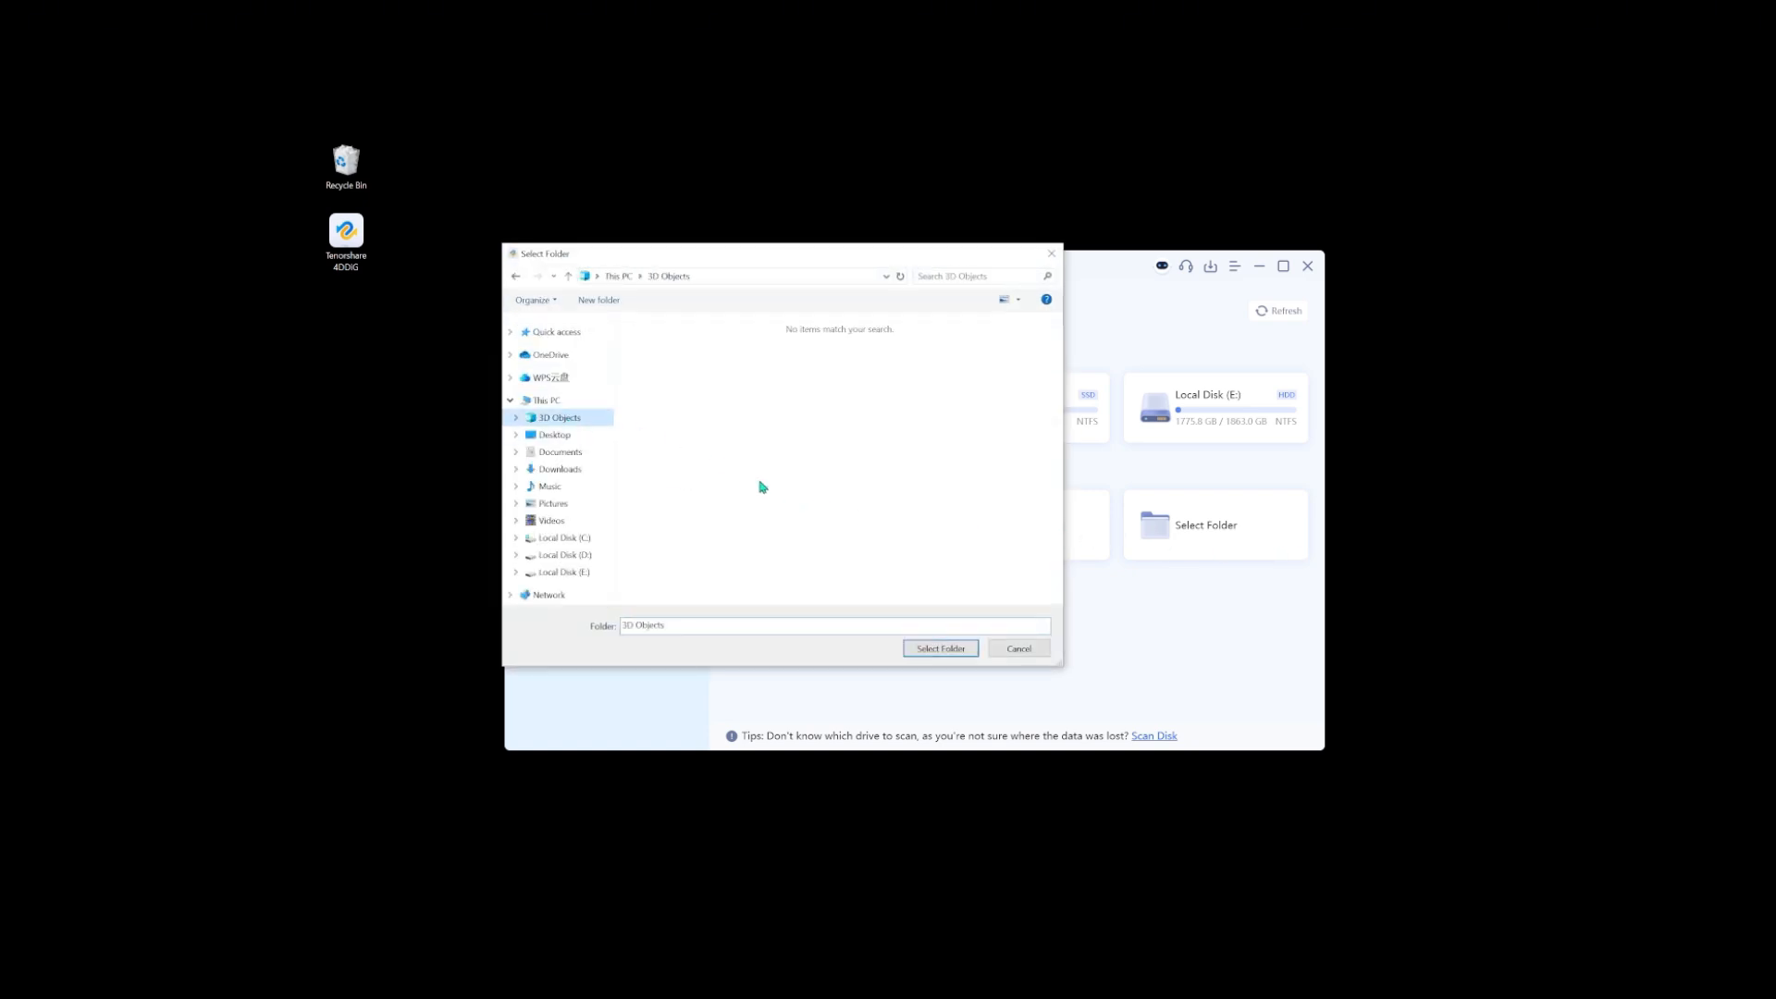
left_click(940, 648)
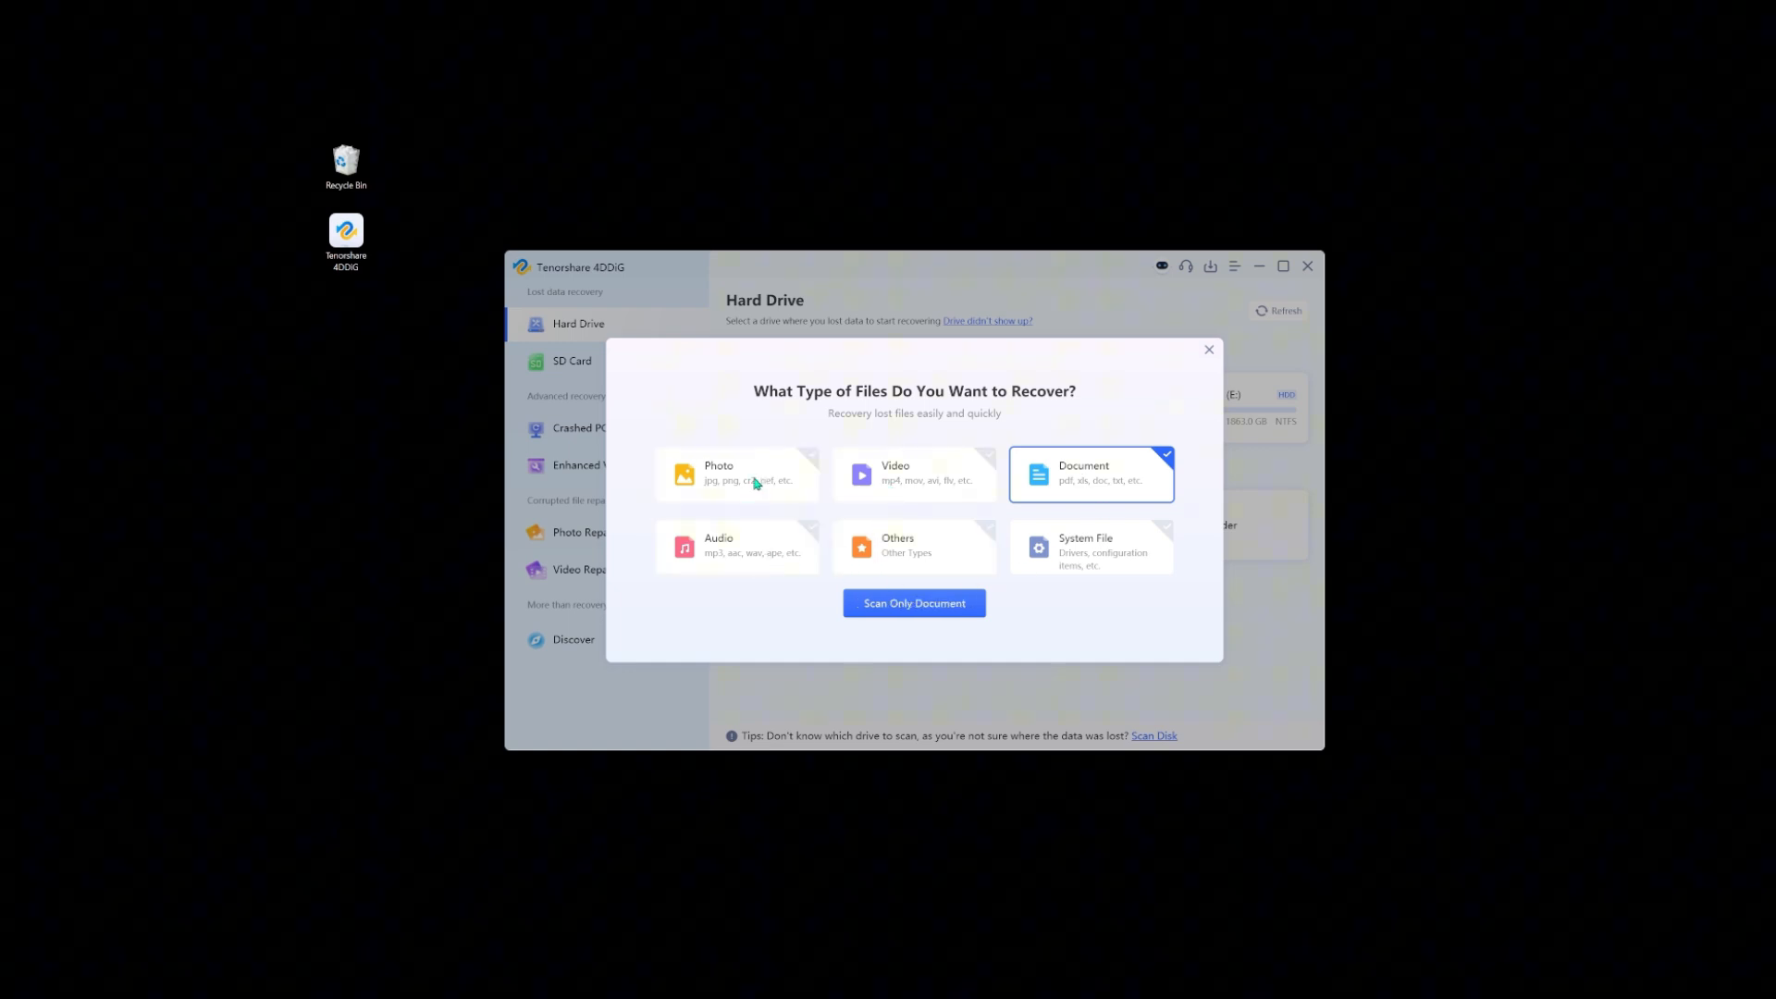
left_click(911, 603)
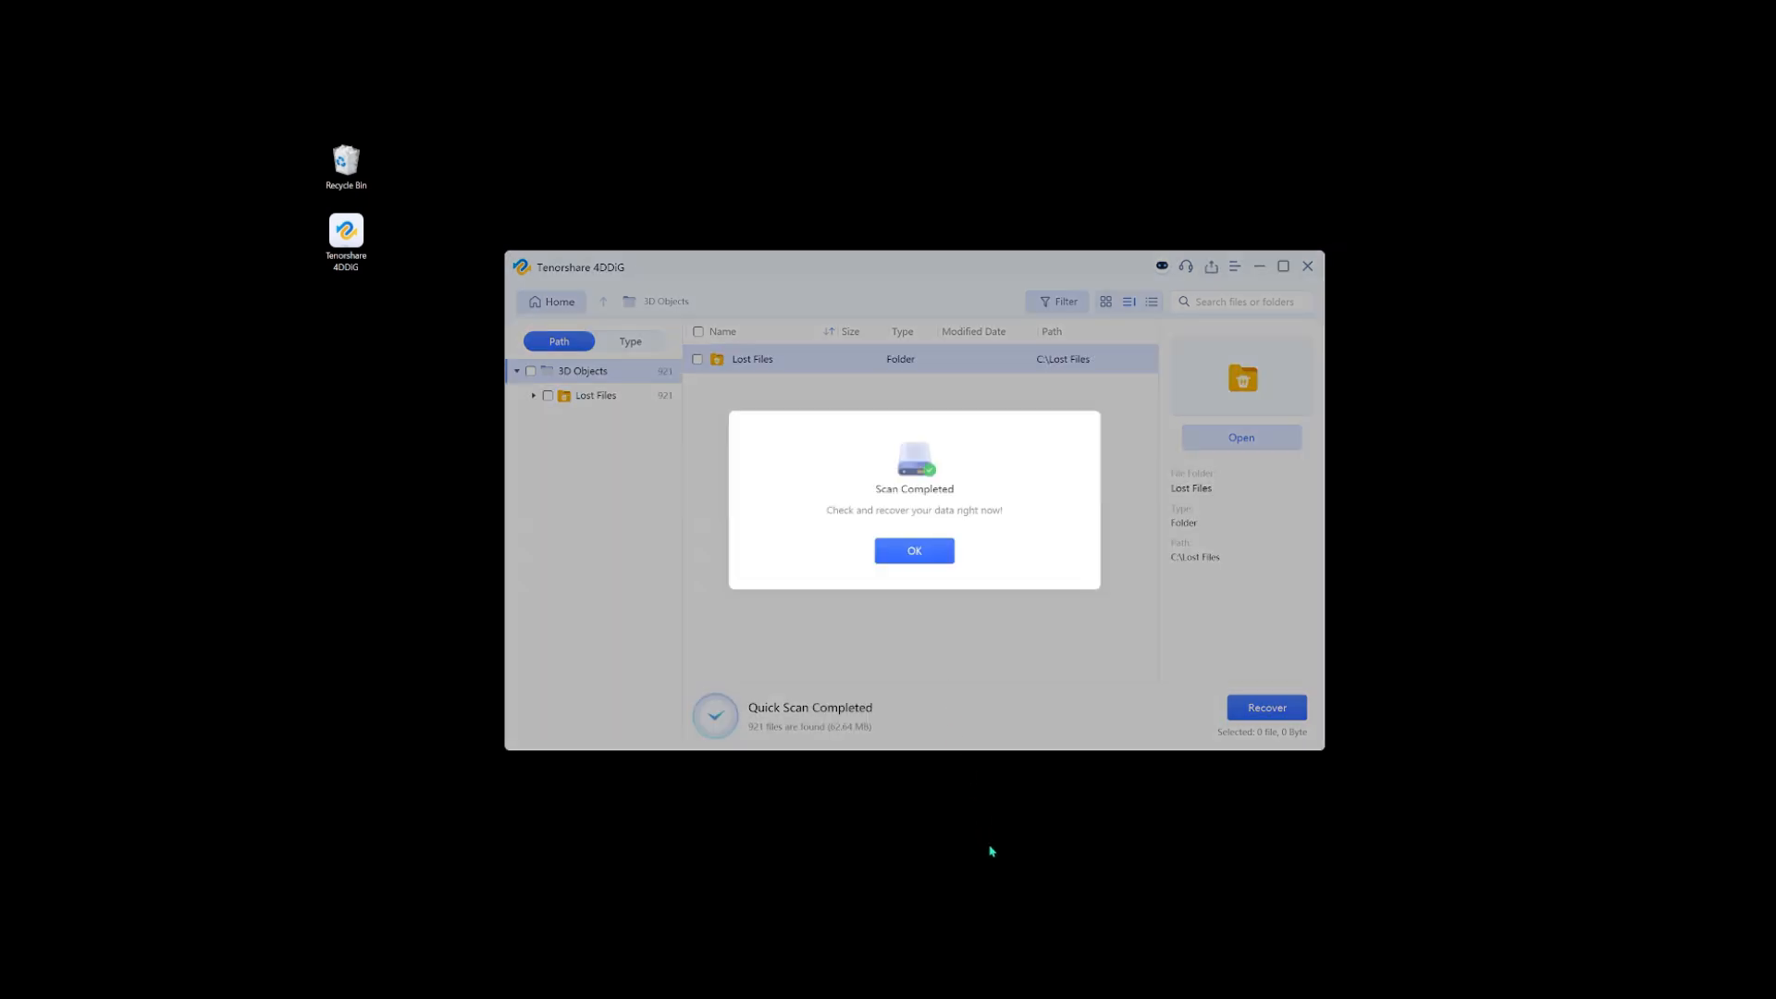
Dismiss the scan notice and drill into Users > Administrator in the lost files.
left_click(912, 551)
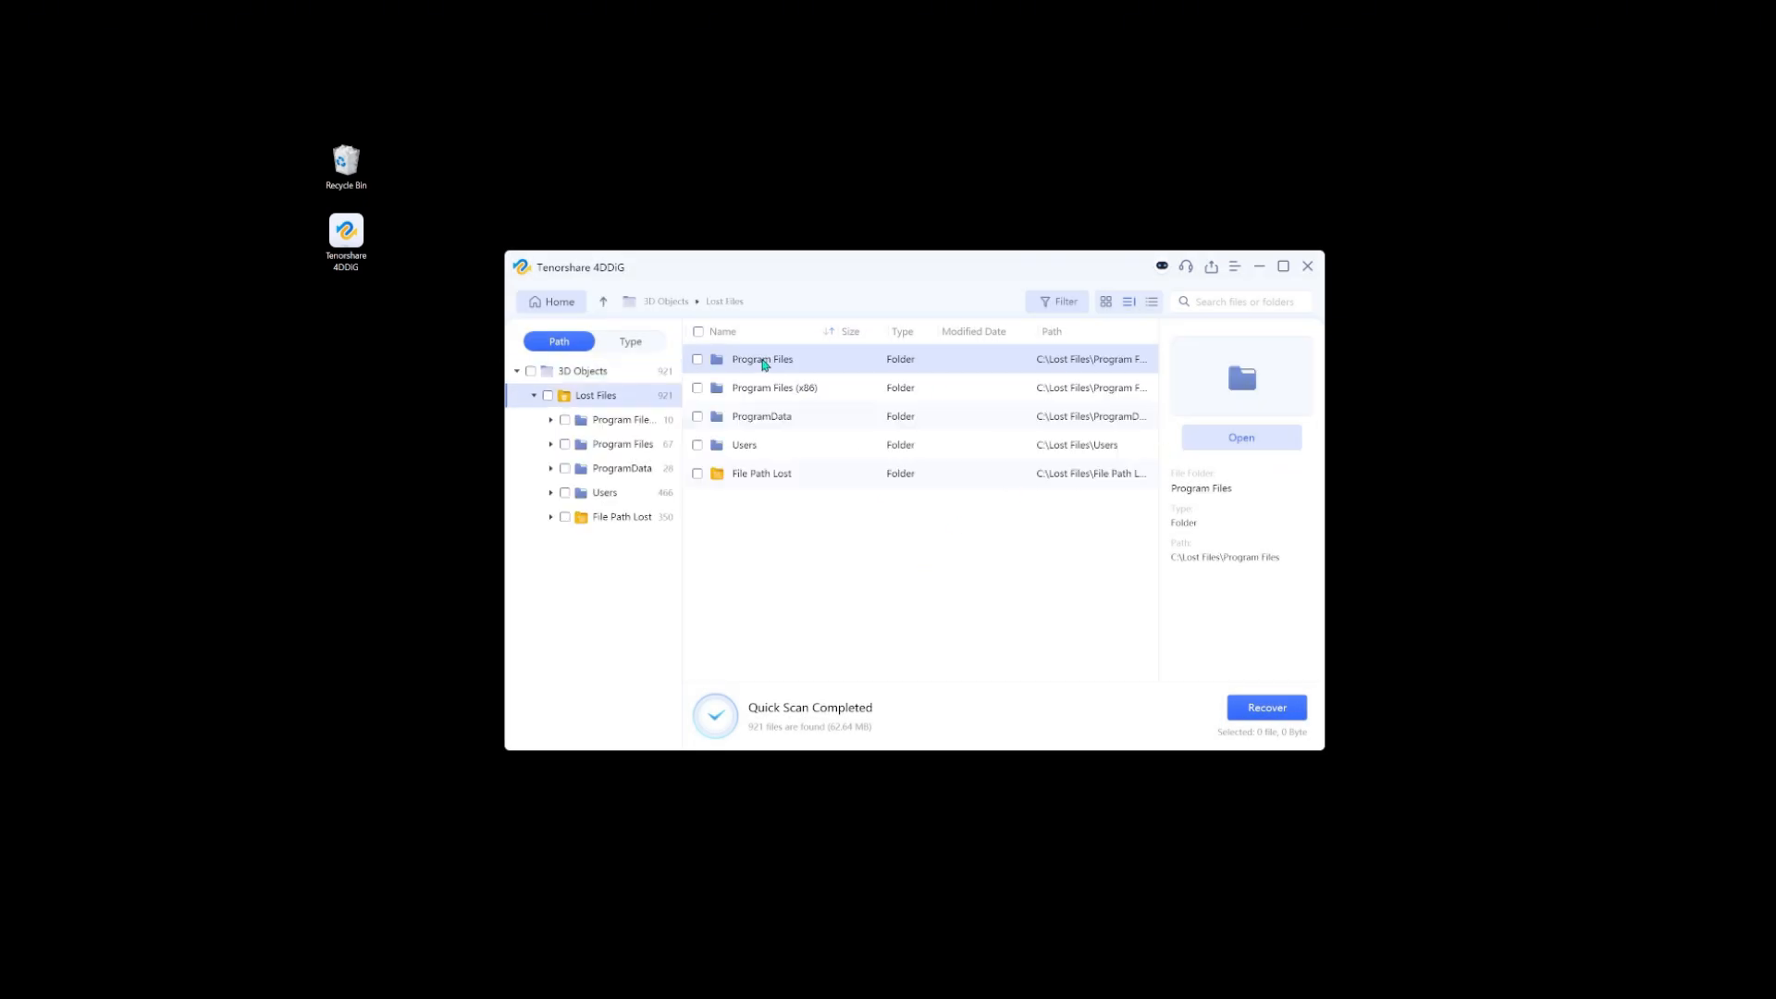
double_click(744, 444)
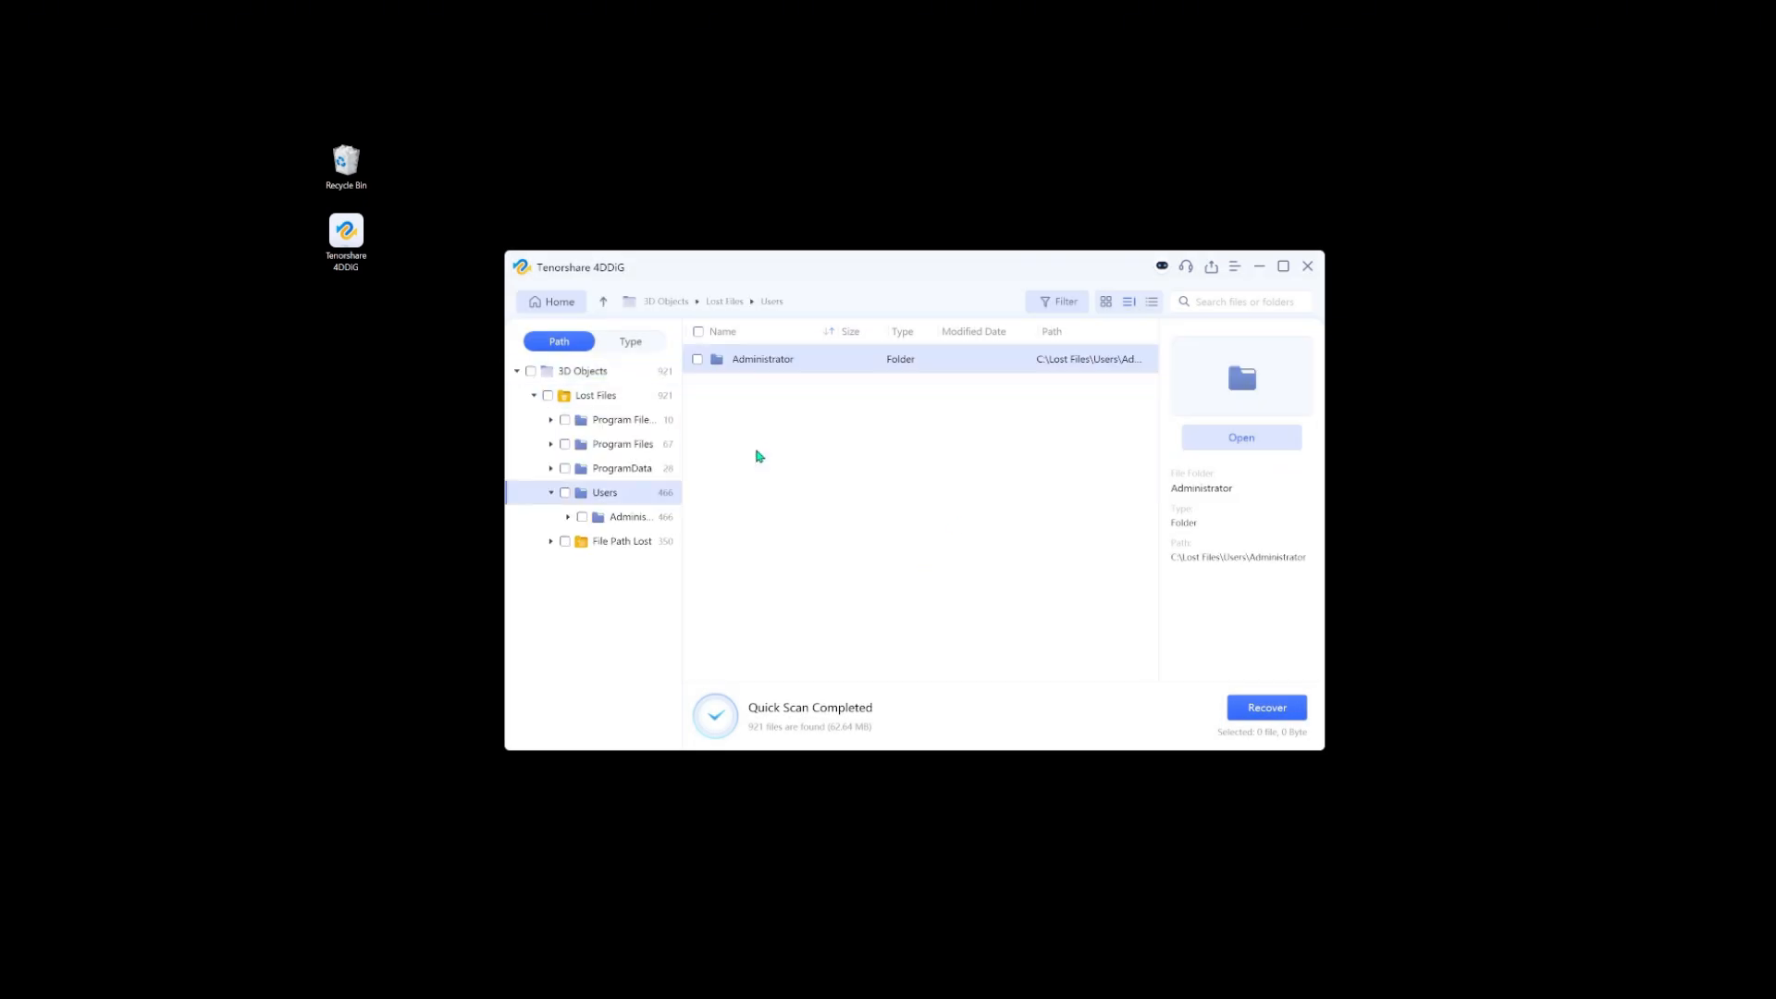
double_click(762, 359)
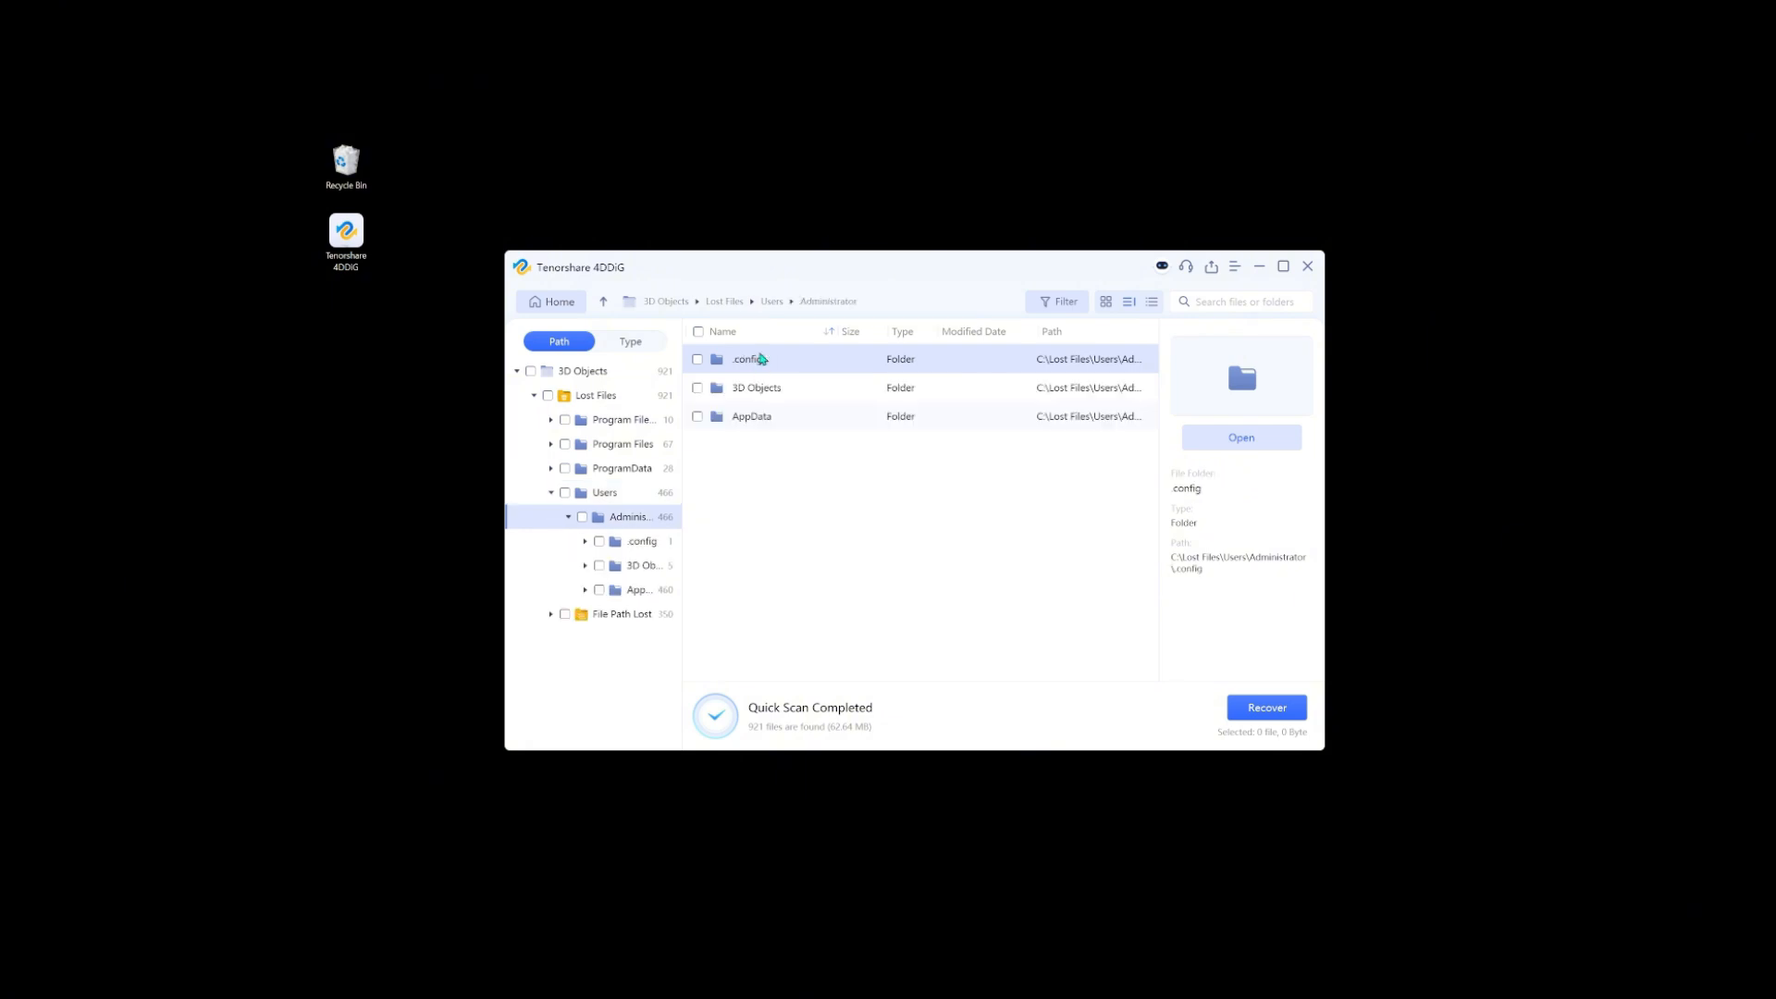